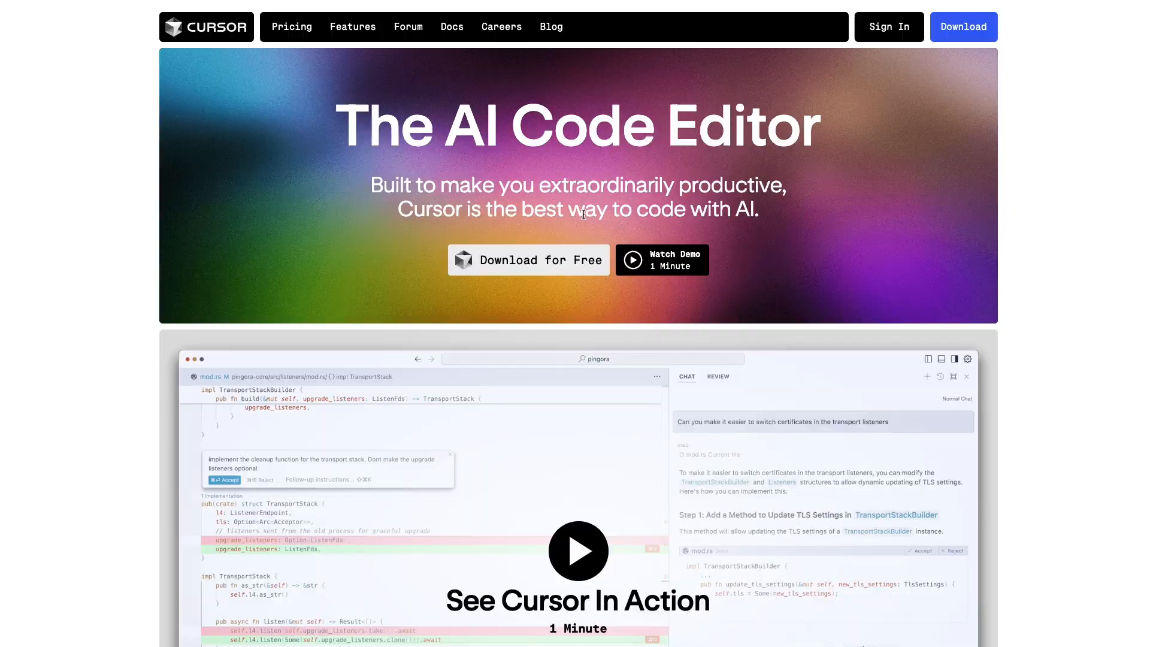
Review the Hobby, Pro and Business plan cards on Cursor's pricing page in Chrome
scroll(down, 3)
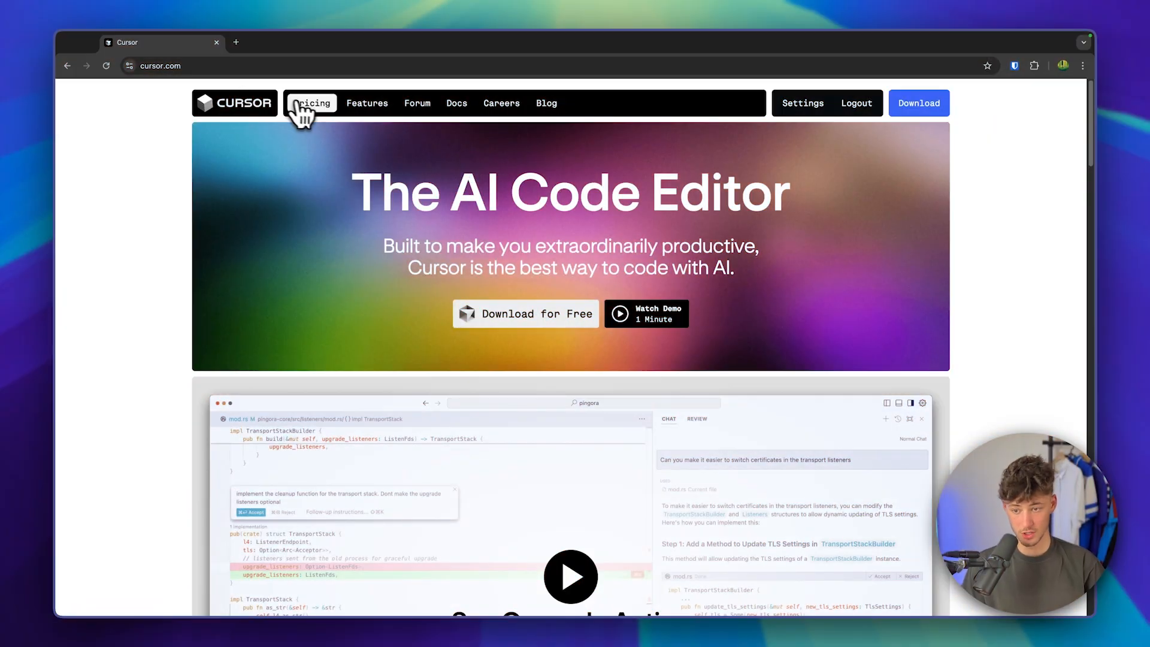
click(312, 103)
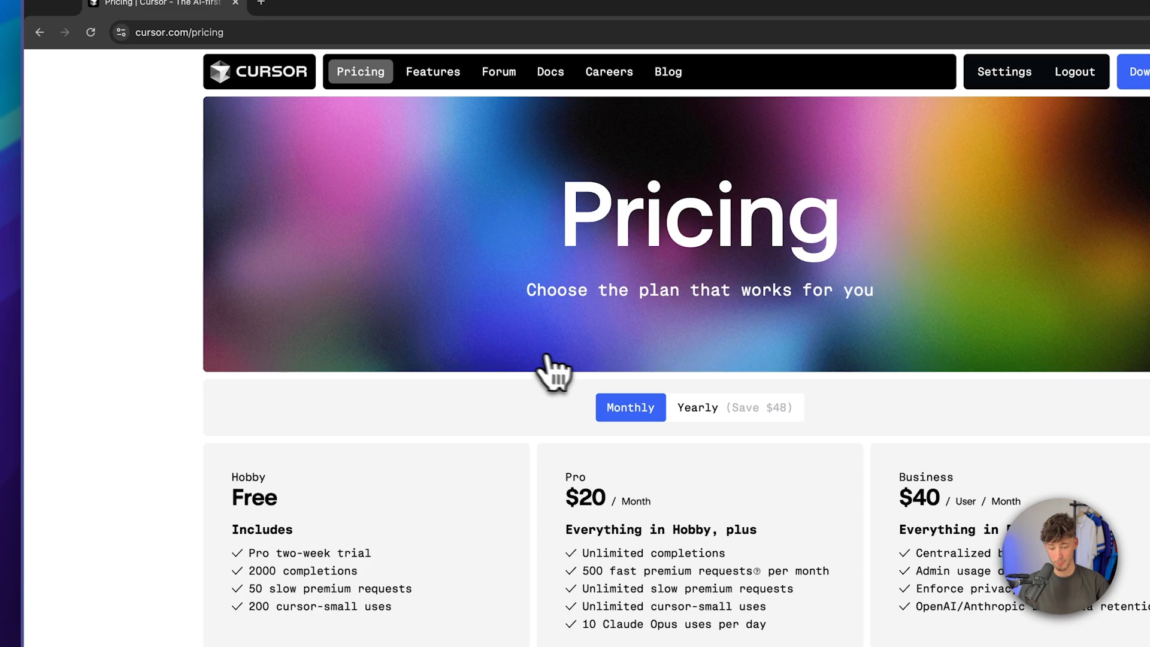
scroll(down, 3)
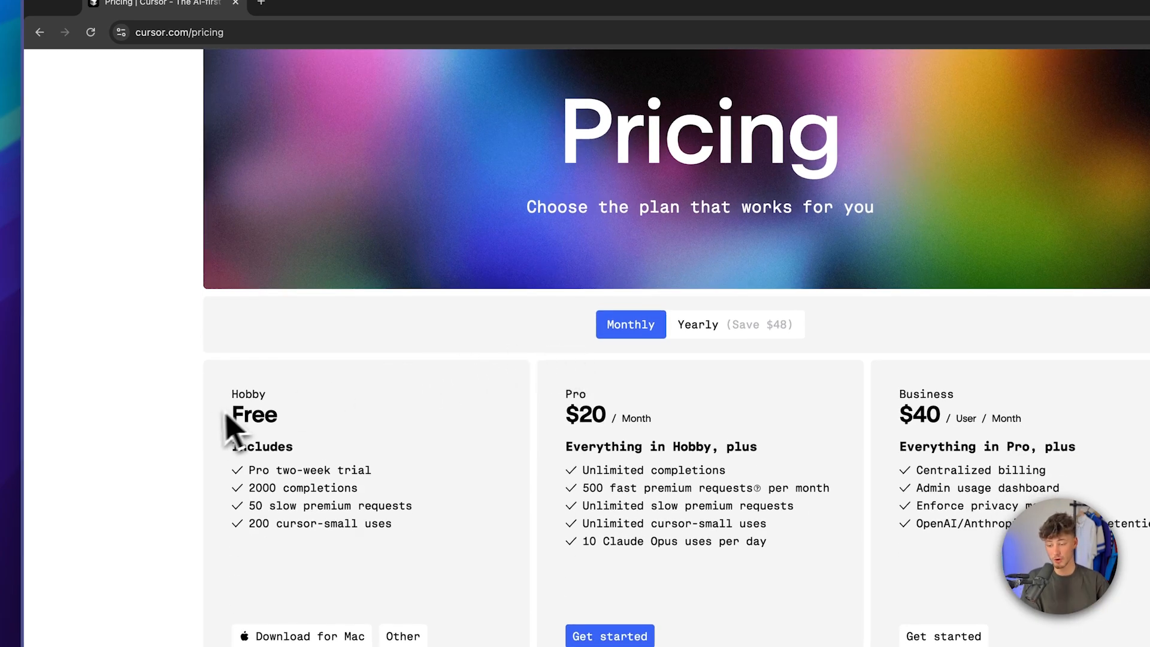
mouse_move(328, 433)
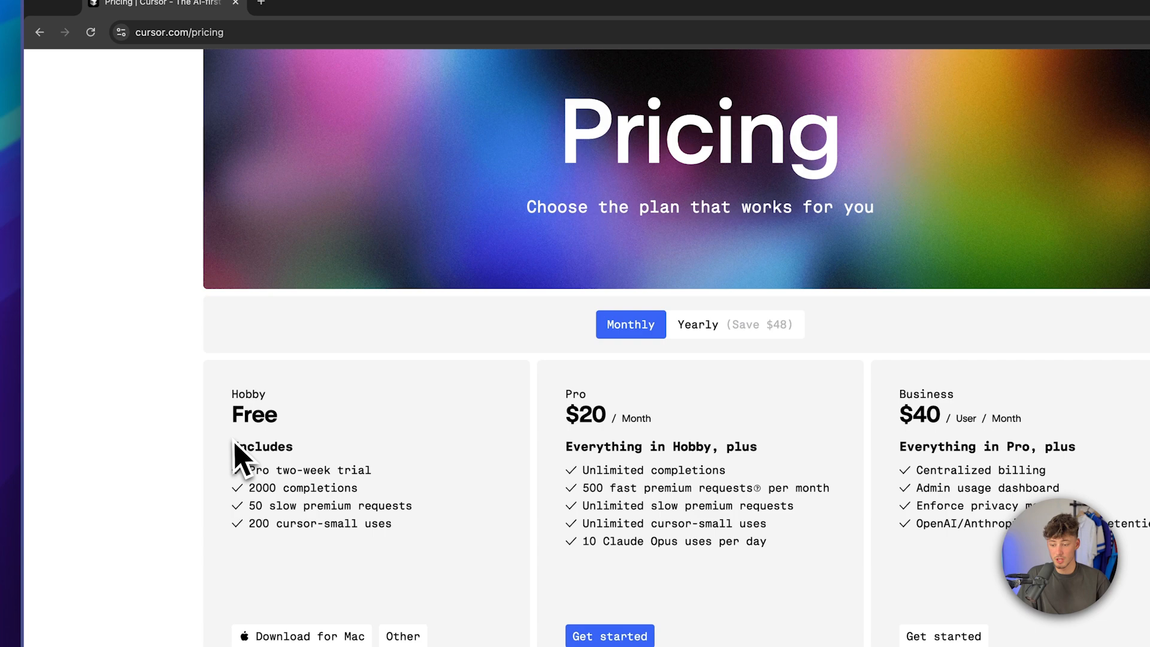
mouse_move(389, 456)
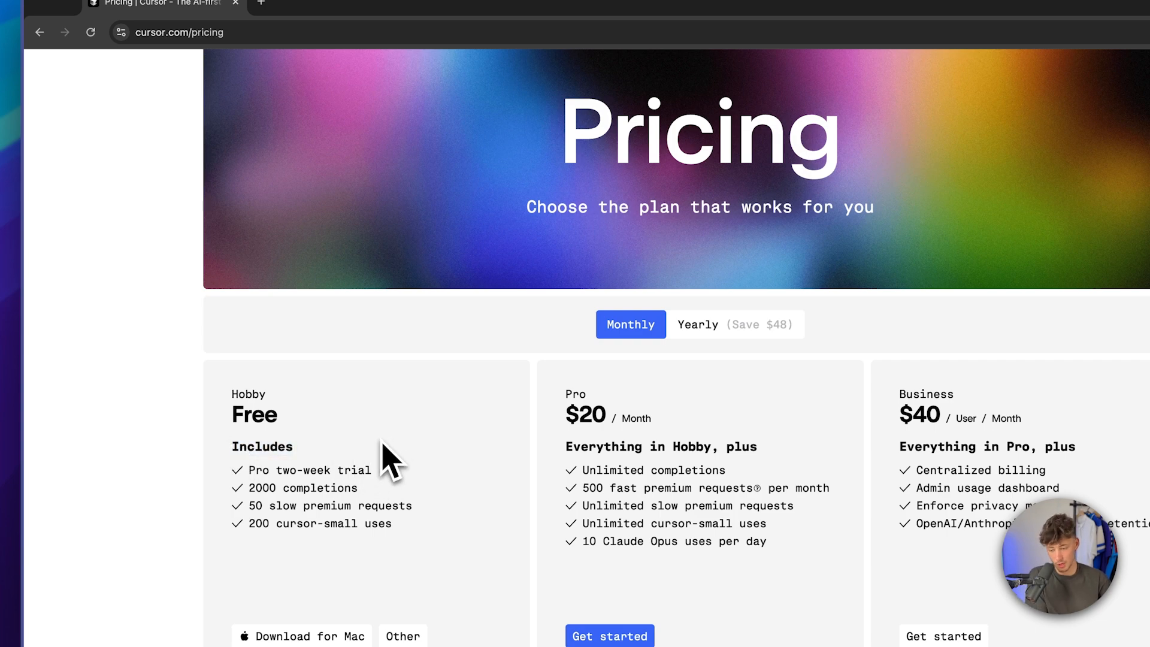
scroll(down, 3)
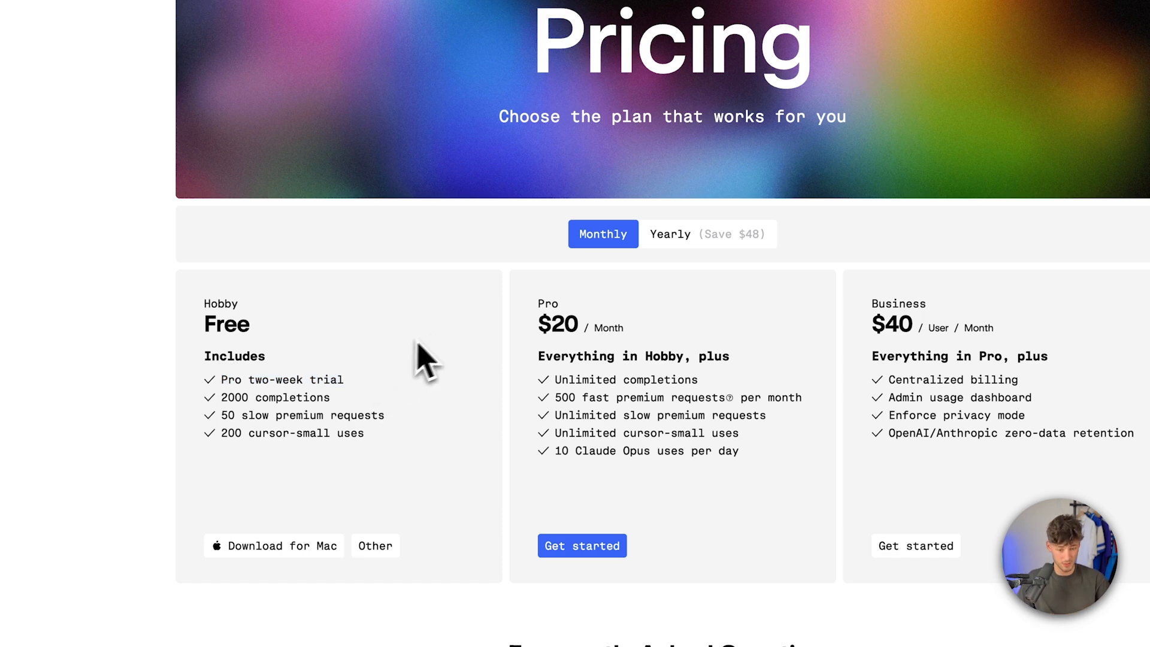
scroll(down, 3)
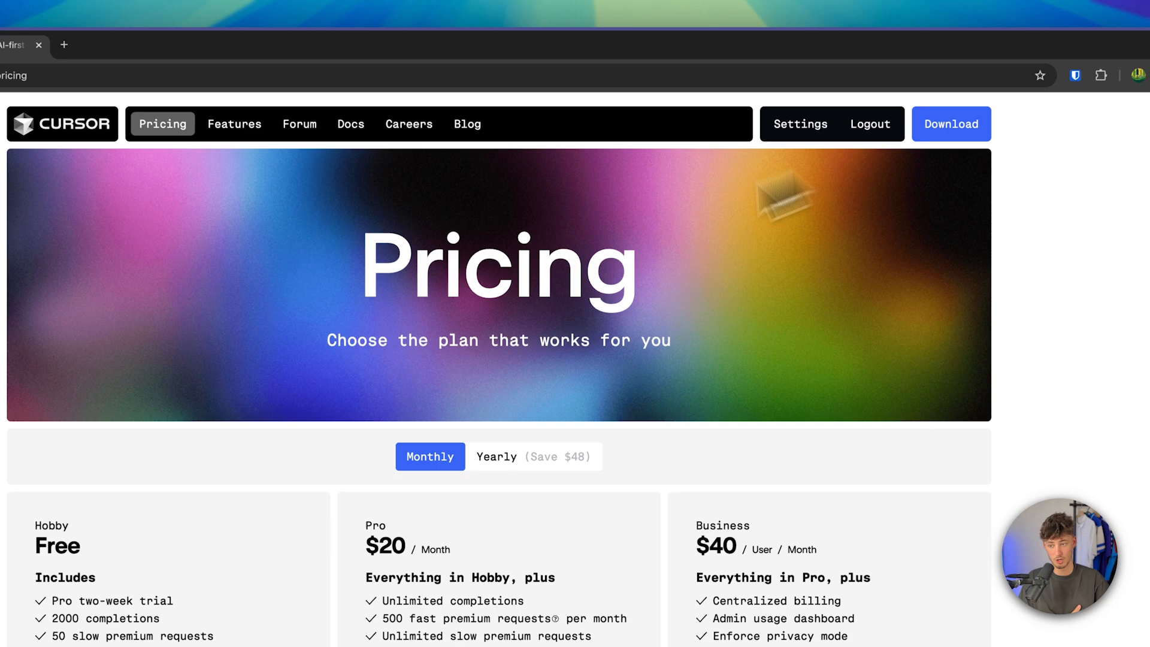
click(950, 123)
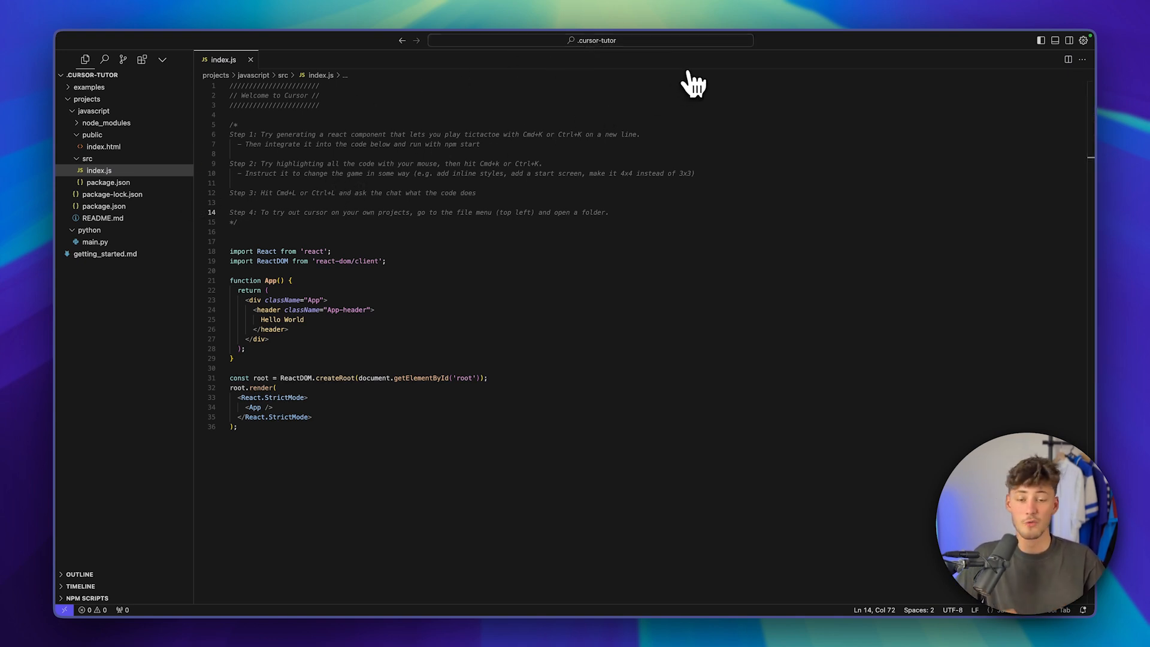
mouse_move(620, 62)
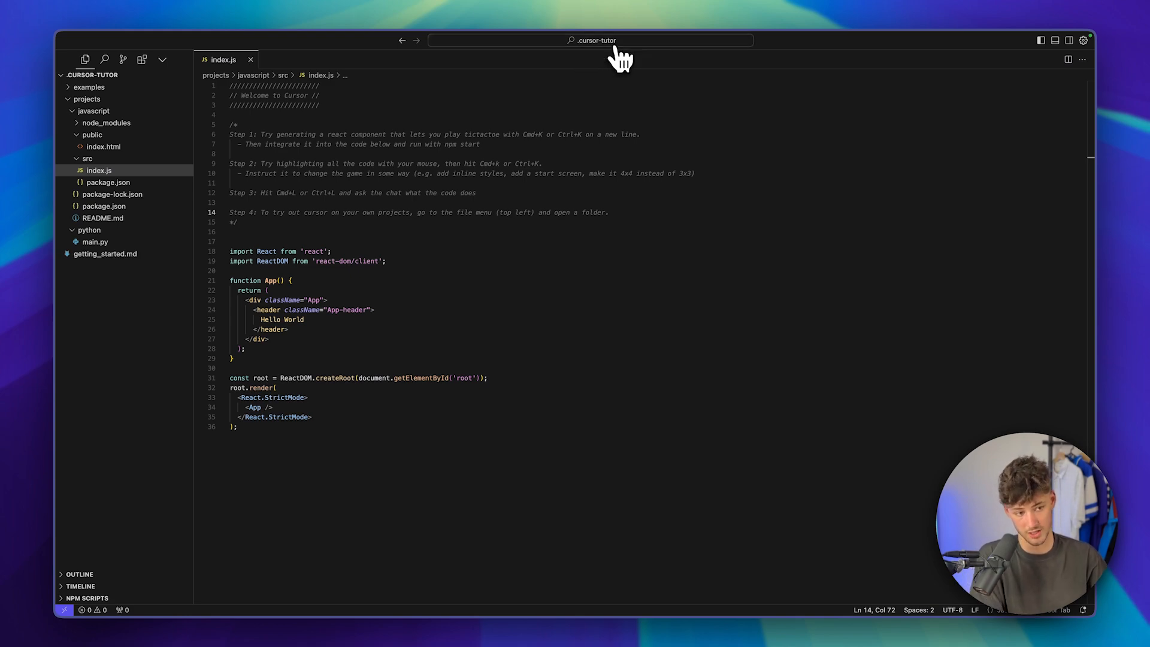
Review Cursor Settings' General page, then the Models options
click(1089, 41)
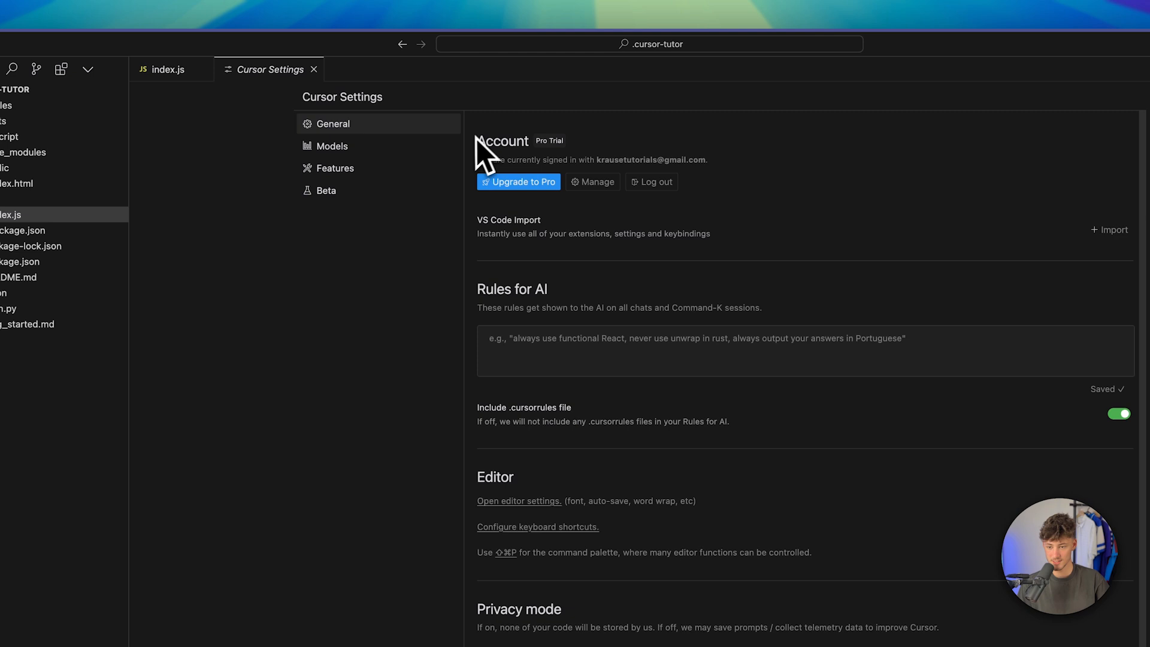
mouse_move(712, 213)
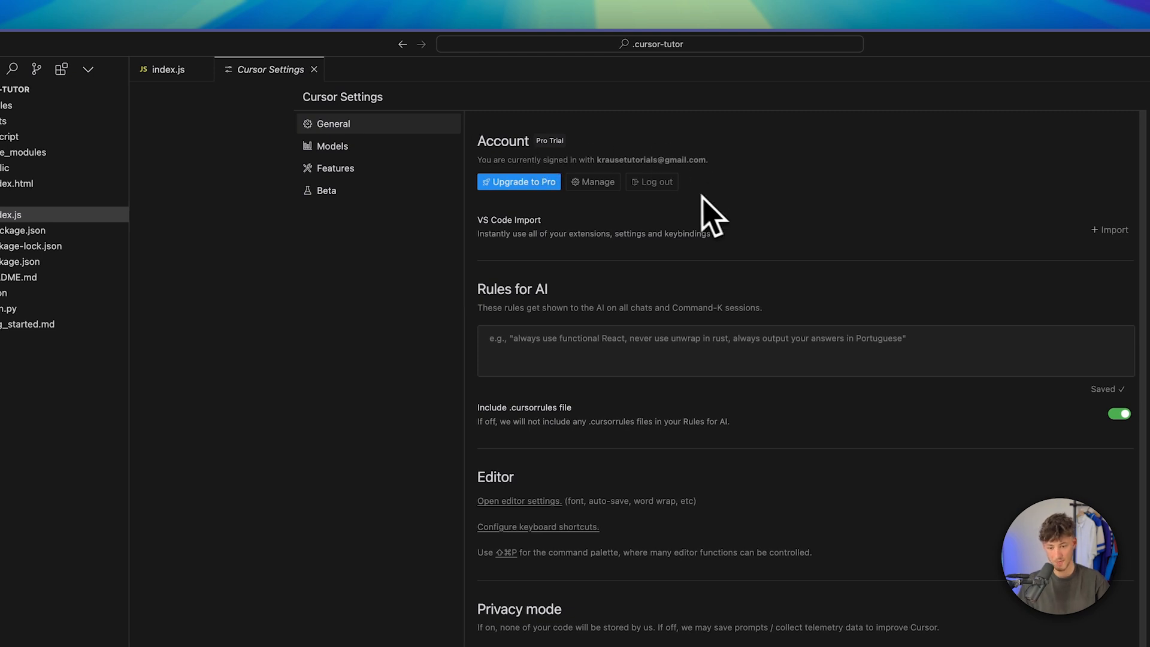
mouse_move(529, 331)
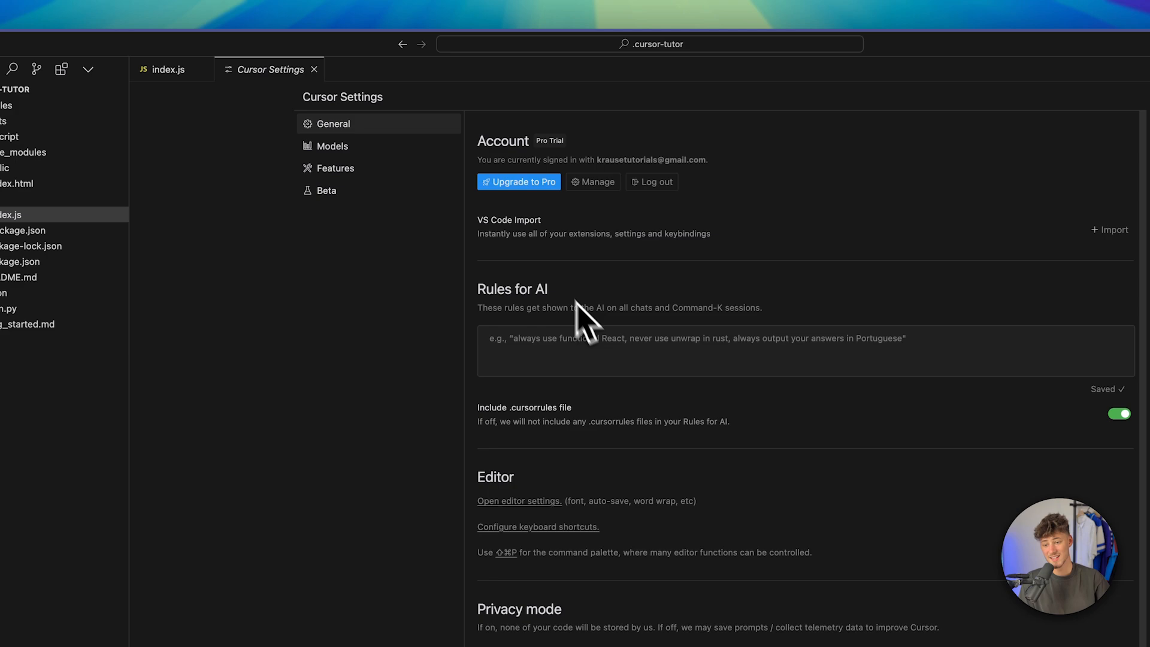
mouse_move(330, 145)
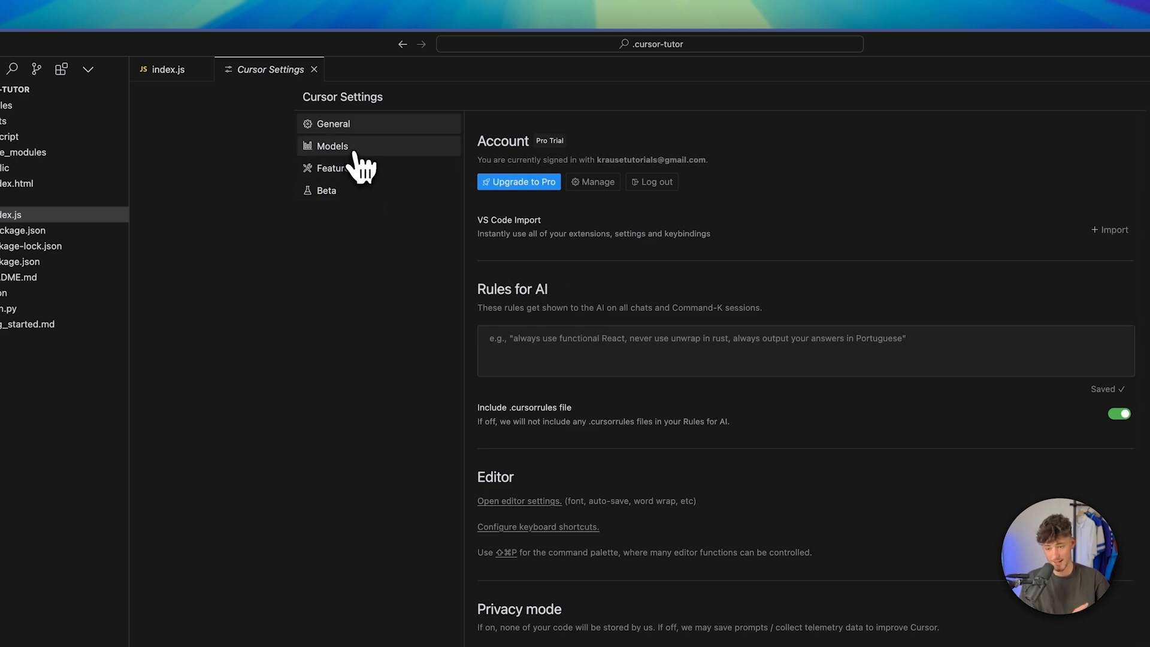
click(330, 145)
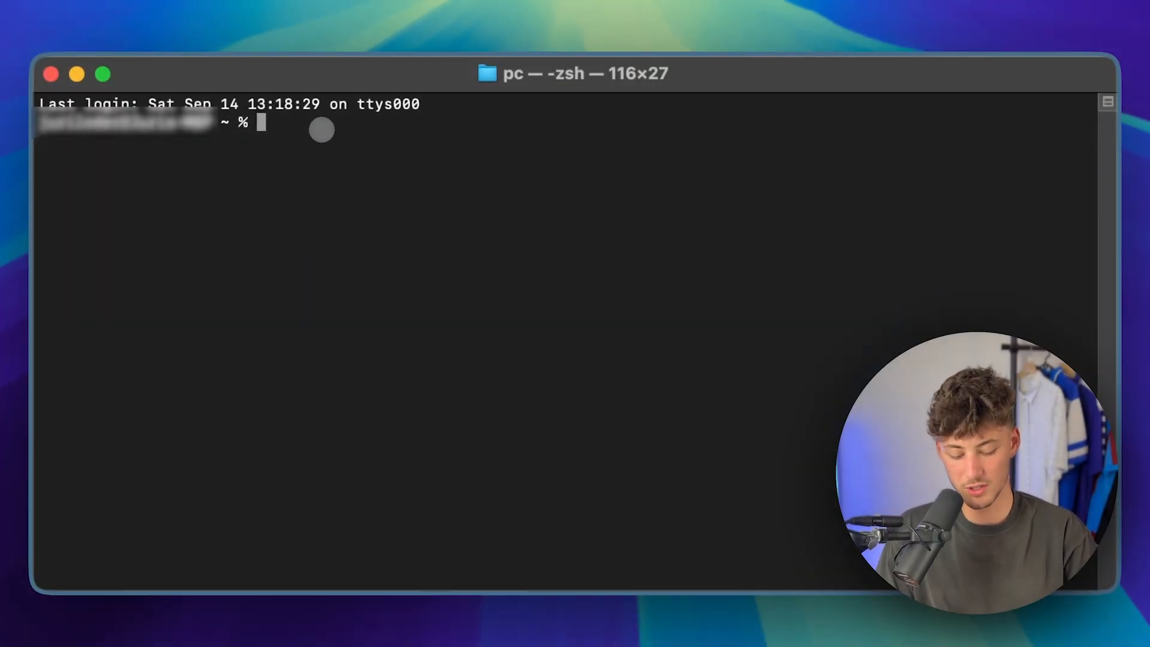
Run npm i to install packages and confirm the /Users/pc path with pwd
text(npm i)
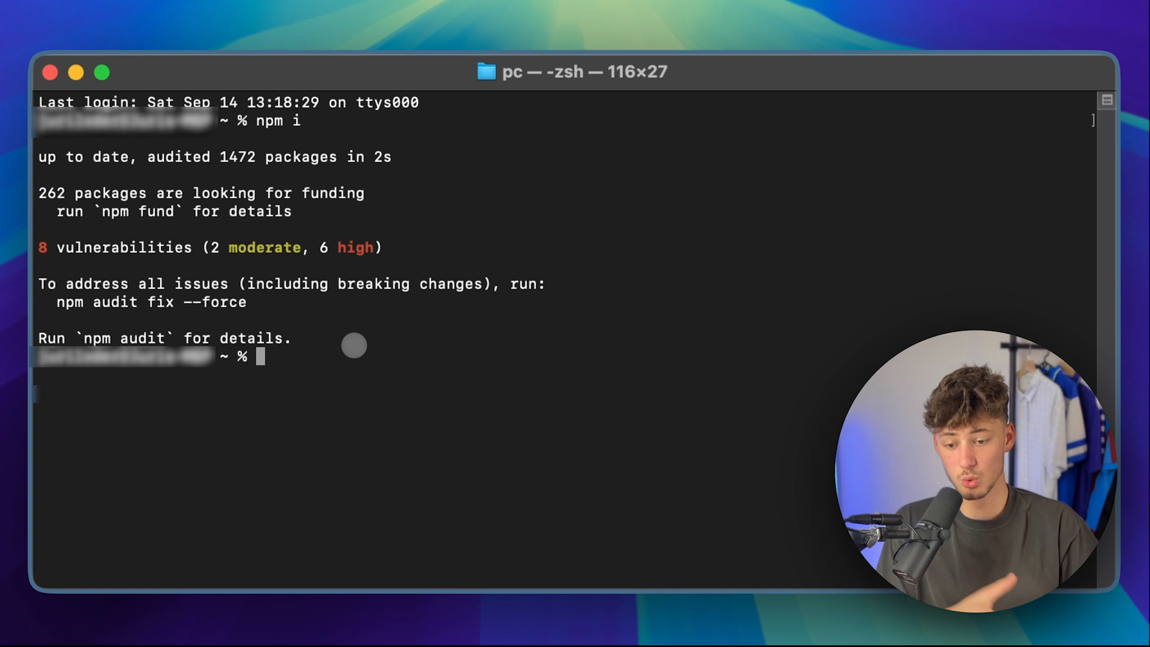
mouse_move(374, 321)
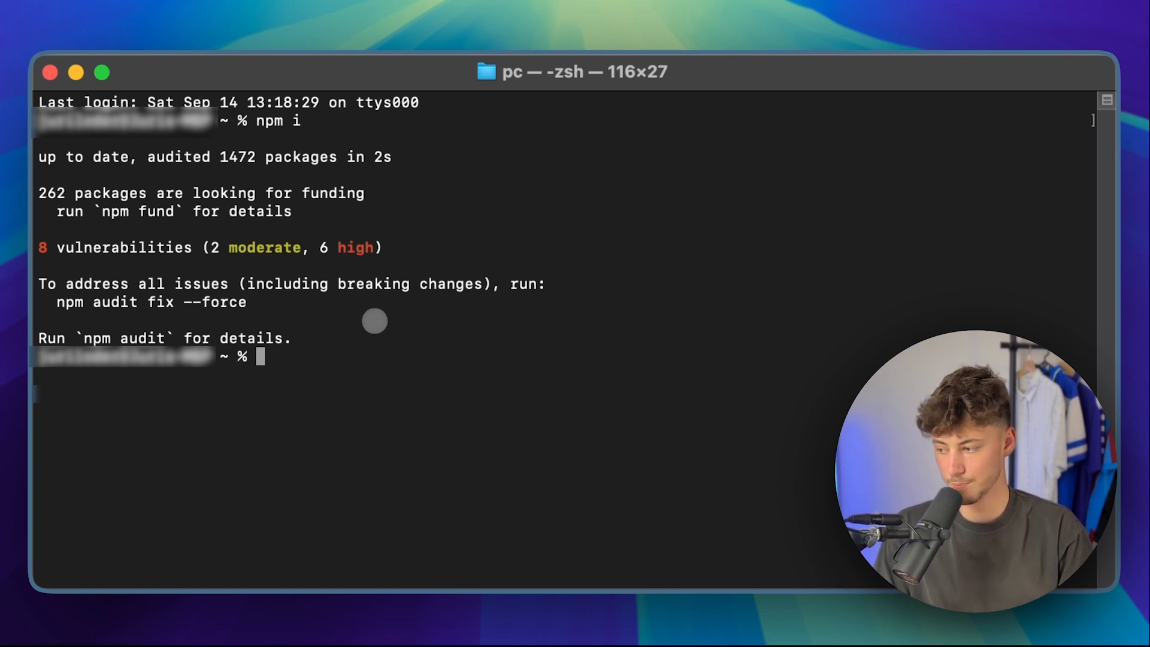
text(pwd)
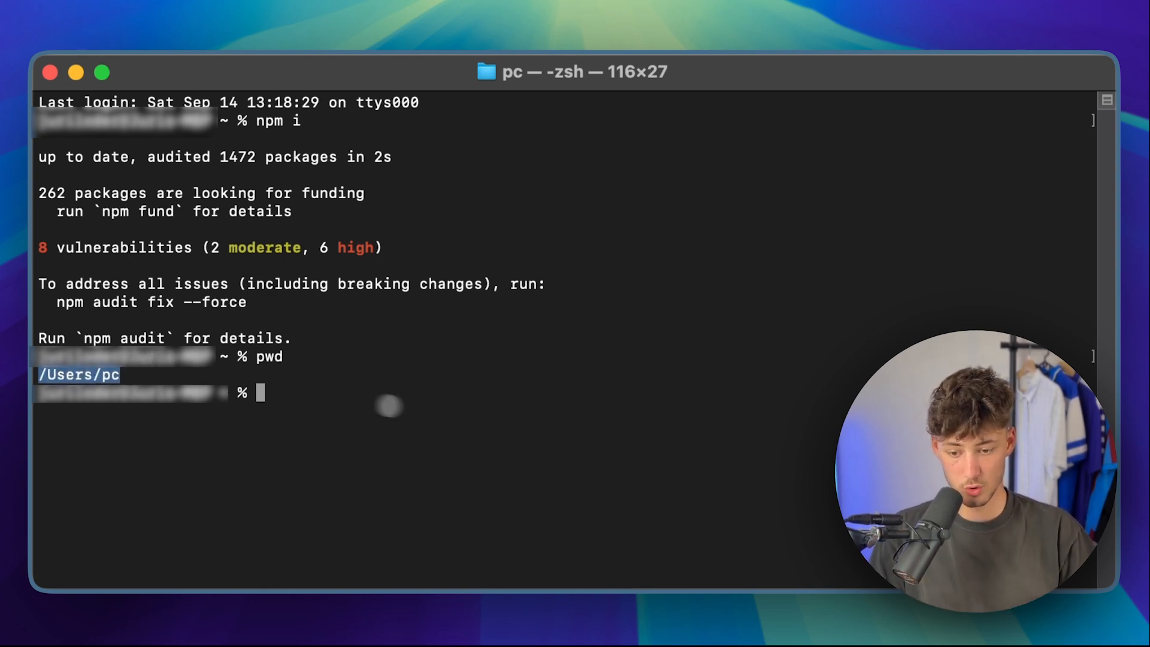
text(/Users/pc)
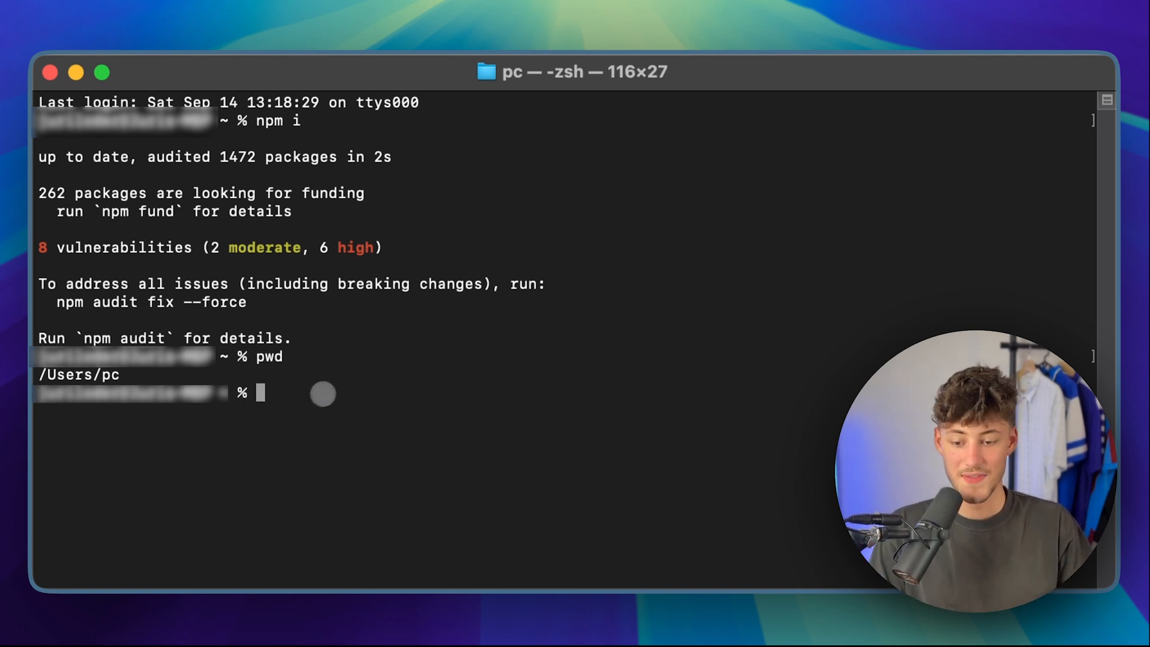
Install react-scripts and start the dev server with npx react-scripts start
text(npm install react-scripts)
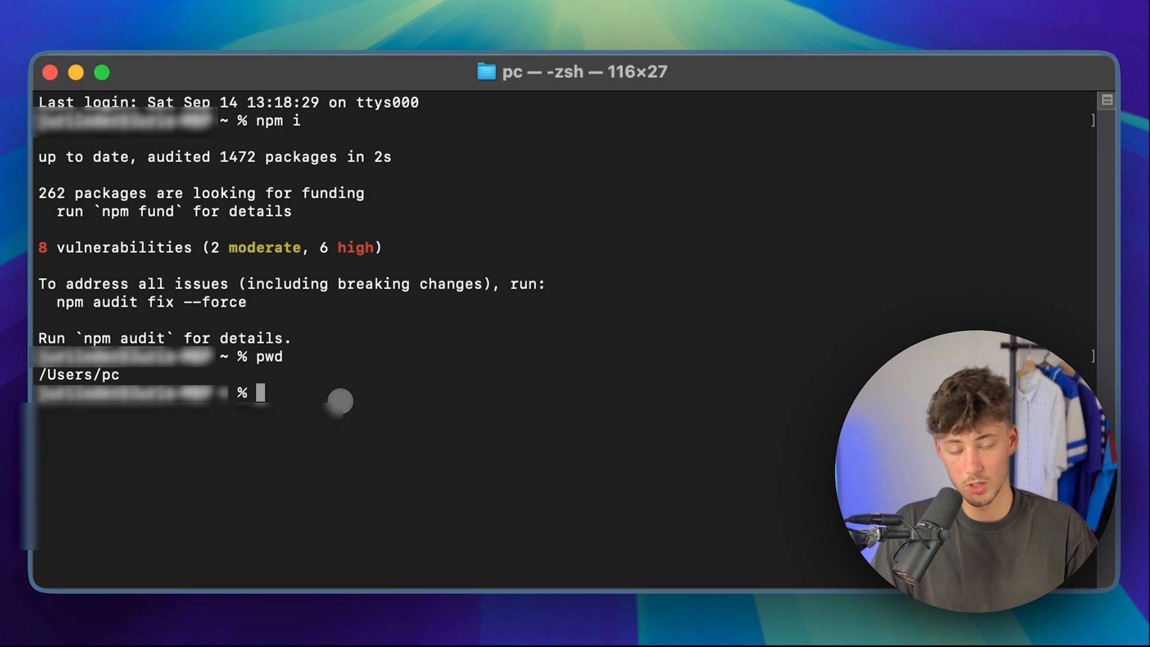
text(npx react-scripts start)
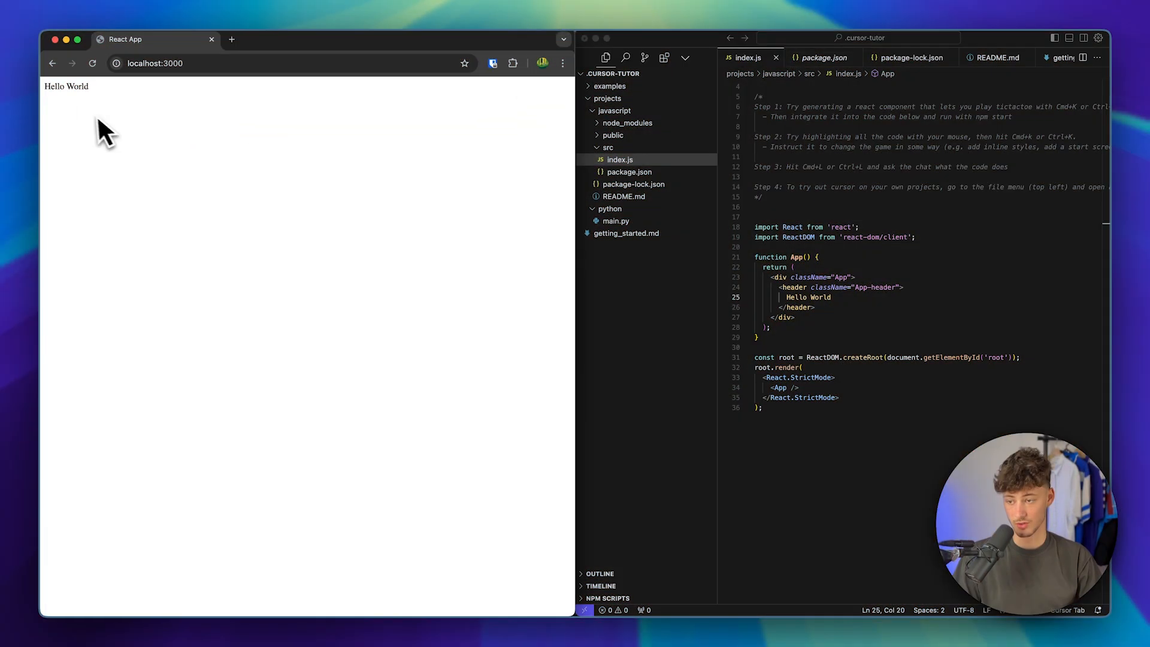
mouse_move(132, 103)
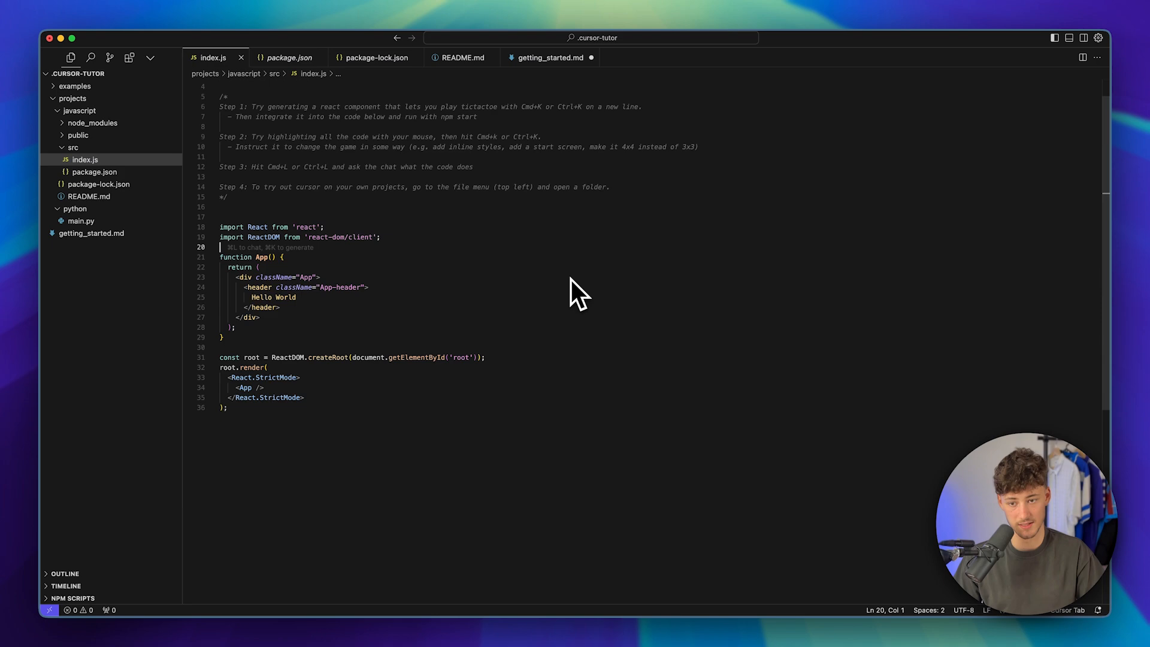
key(cmd+p)
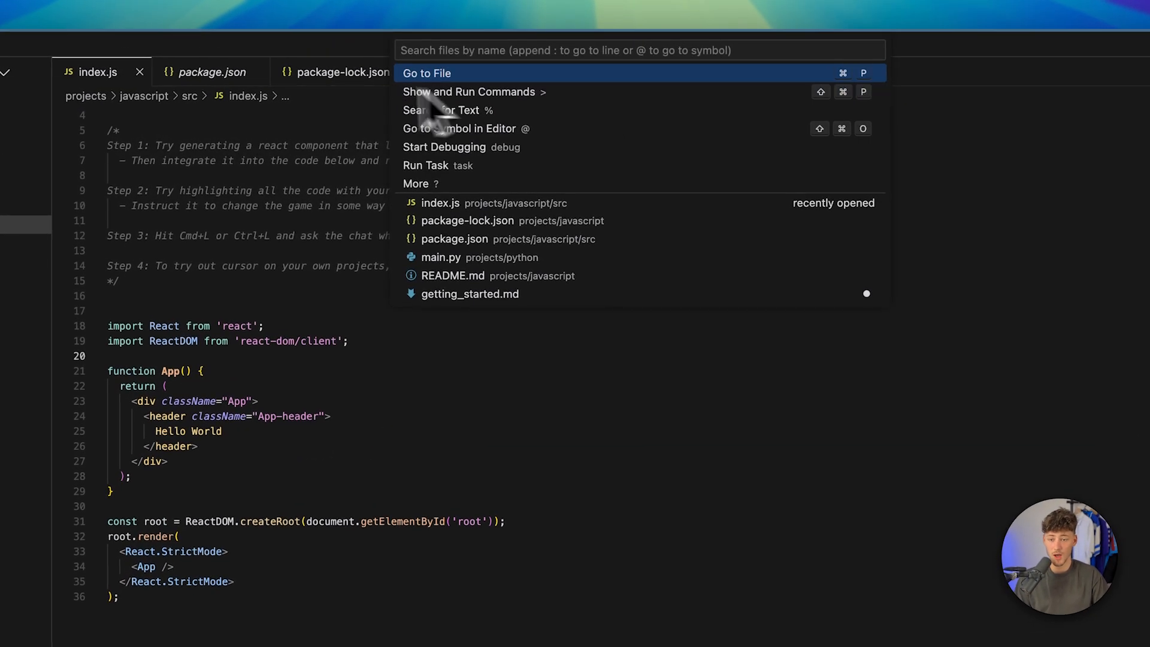
key(Escape)
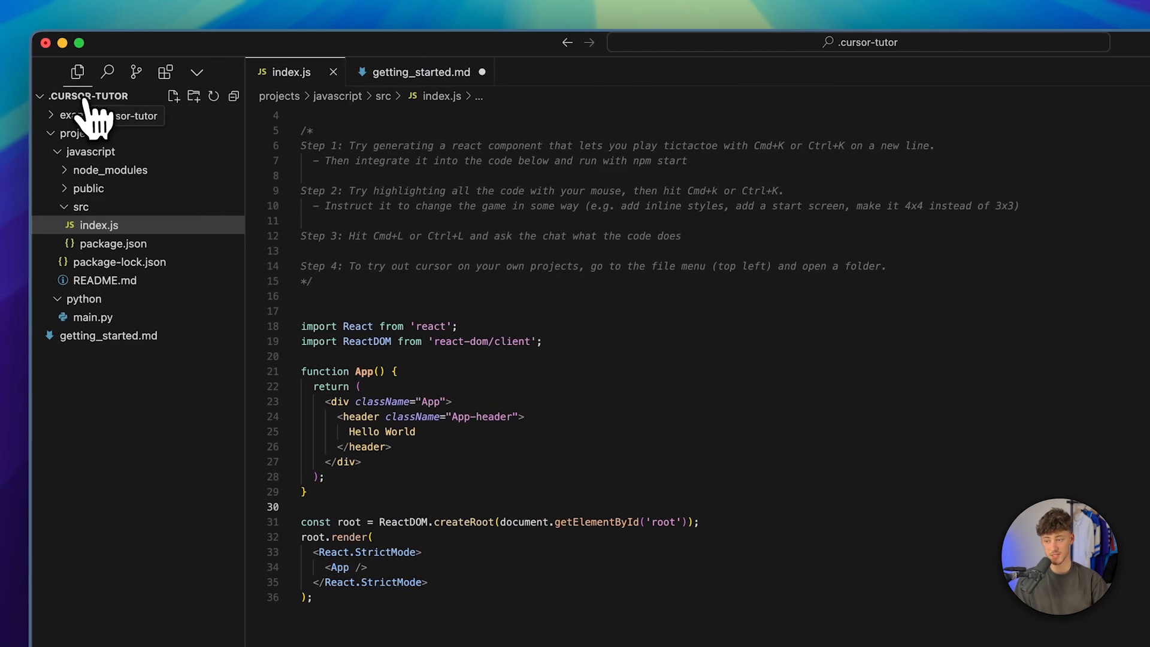
mouse_move(175, 111)
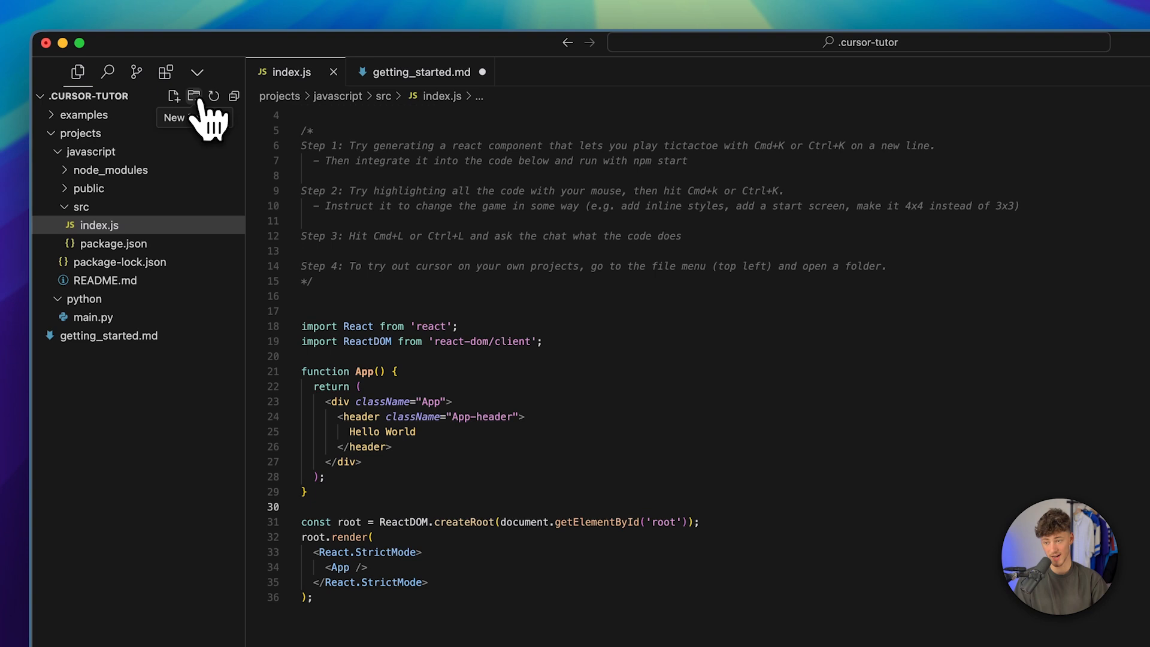
mouse_move(194, 116)
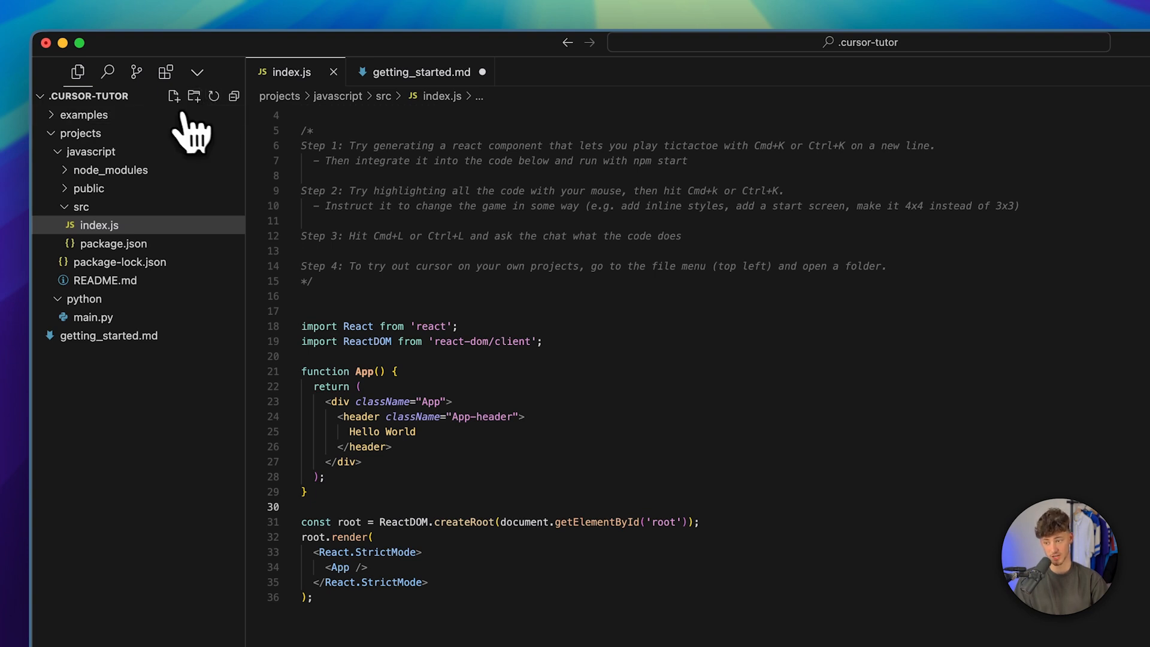
Visit the project-wide search, then return to the Explorer file tree
click(106, 71)
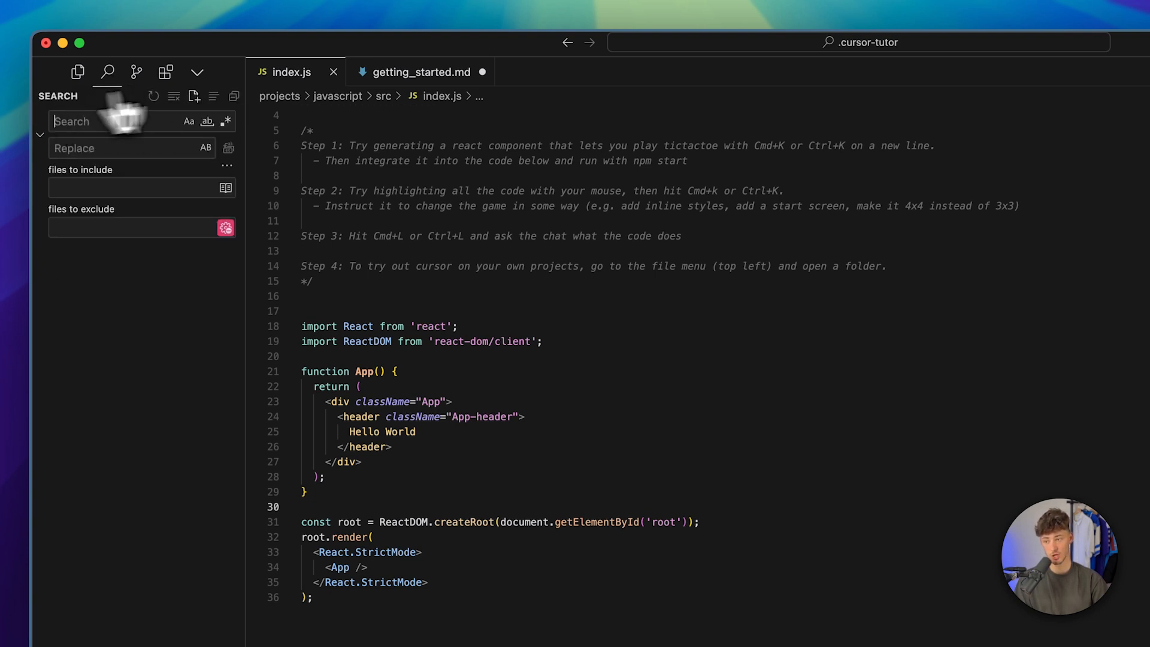
click(165, 72)
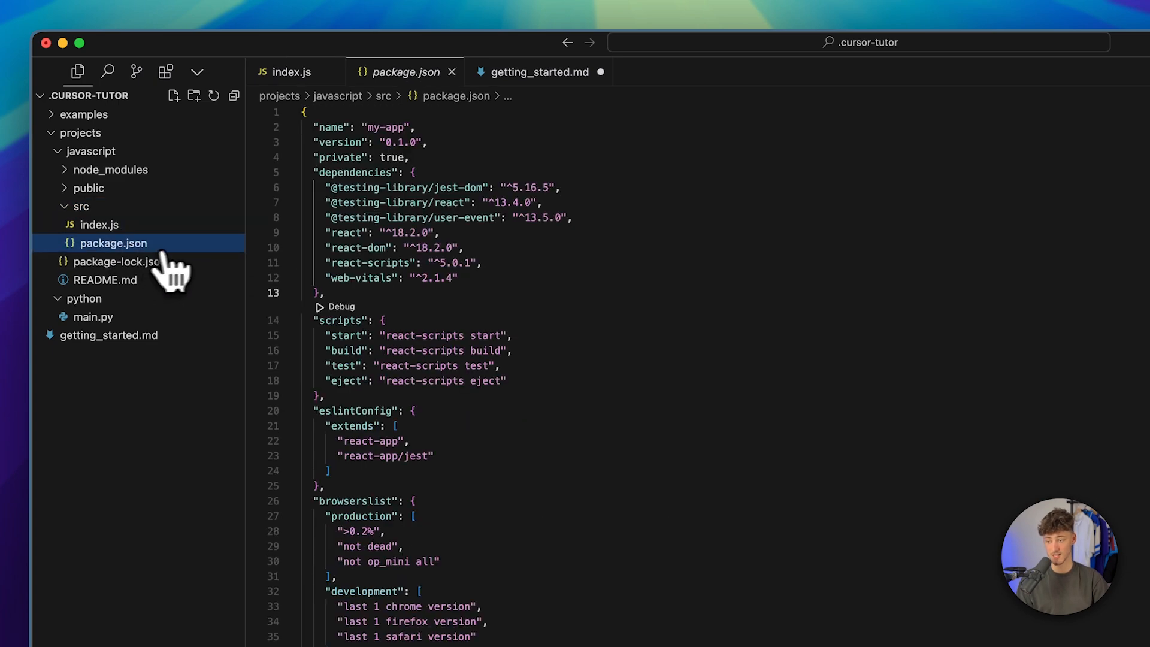
click(113, 261)
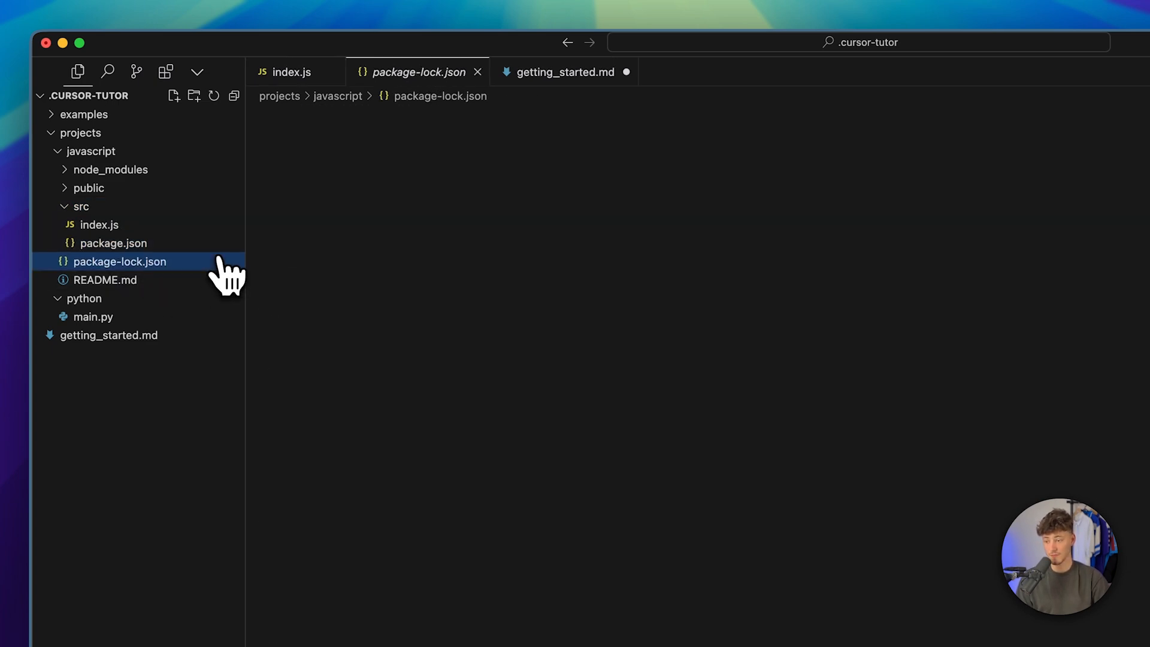
click(114, 243)
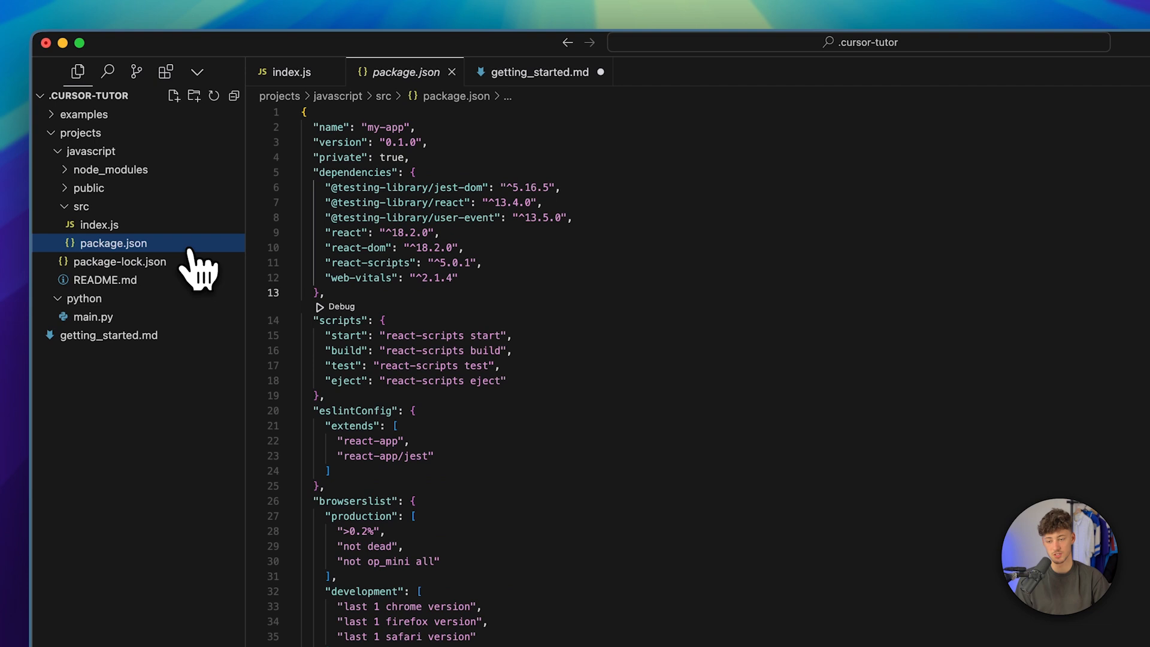
mouse_move(198, 283)
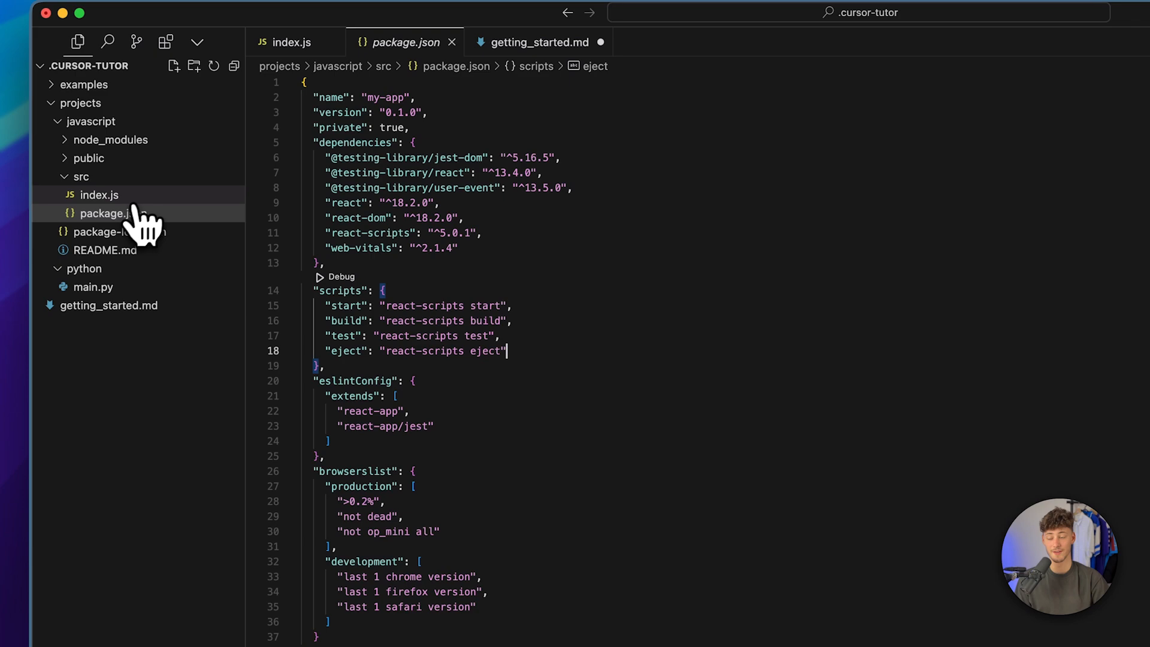
mouse_move(100, 195)
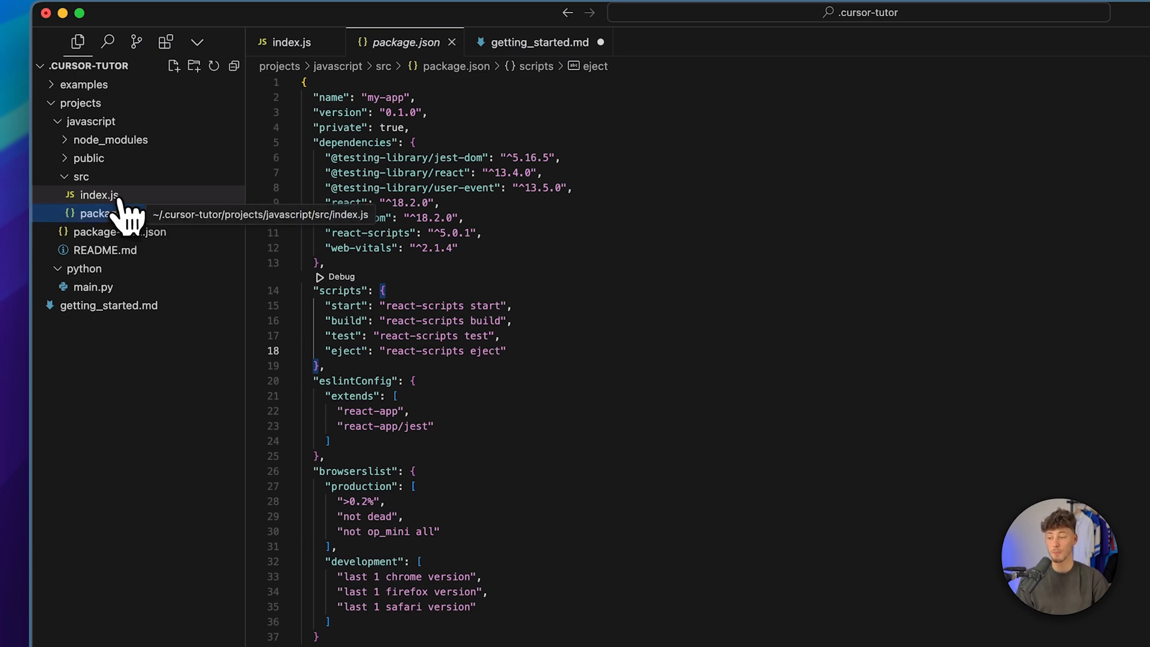
Bring index.js into the editor from the Explorer
click(97, 194)
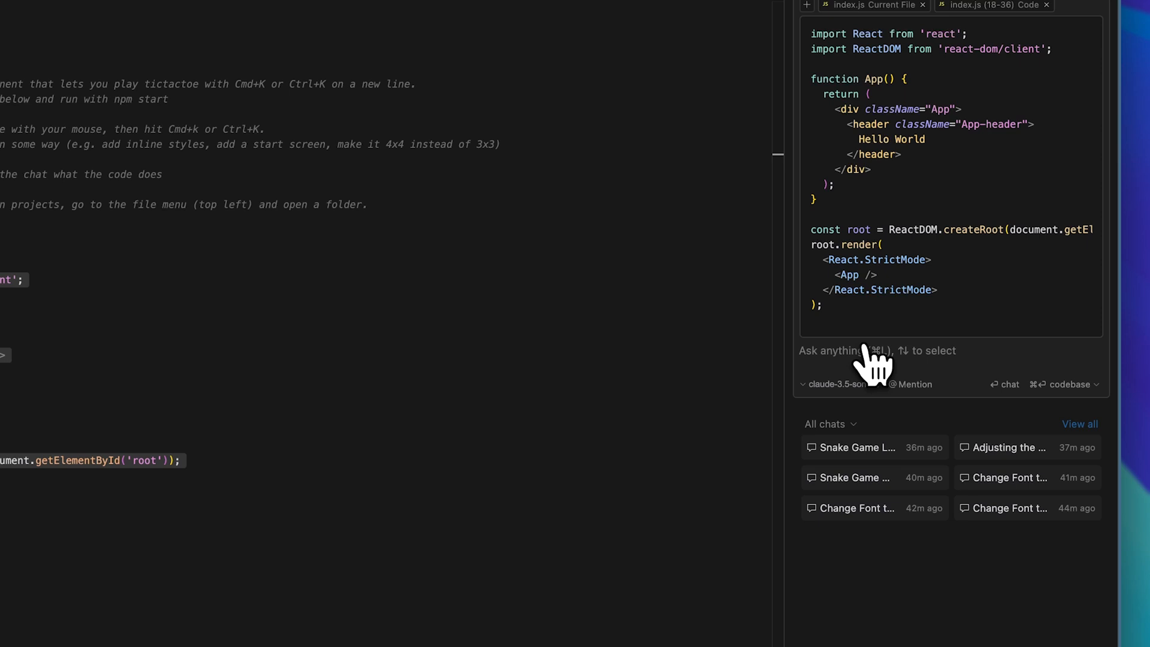
Ask the chat 'what is happening here?' and read its step-by-step breakdown of the React code
text(what is happening here?)
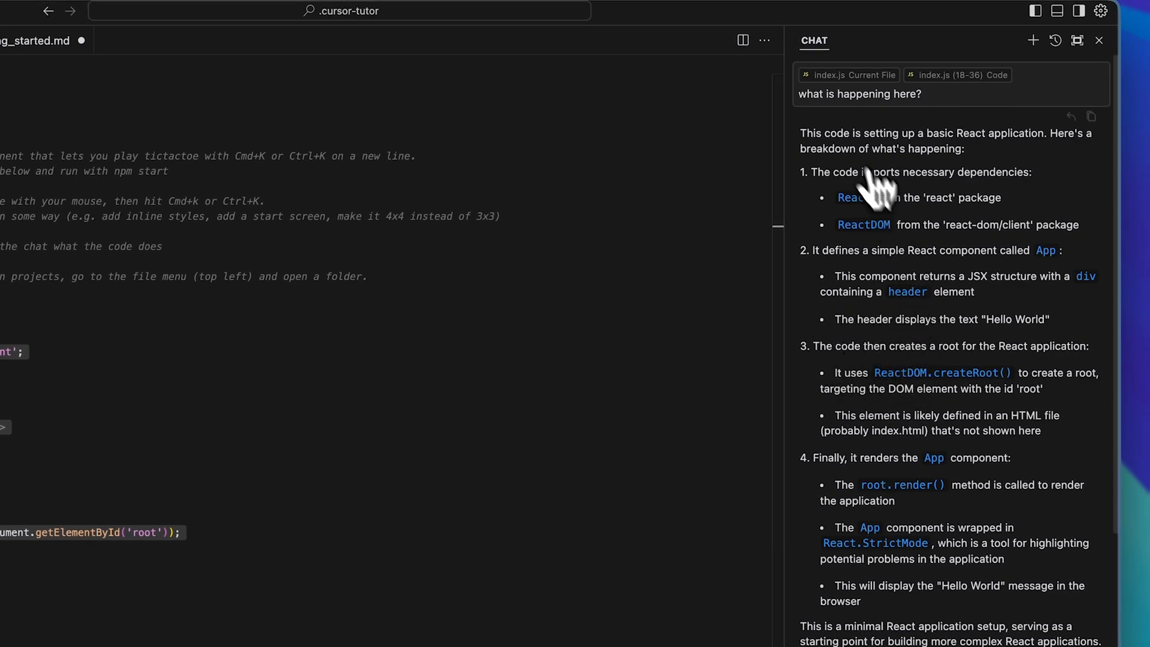
scroll(down, 3)
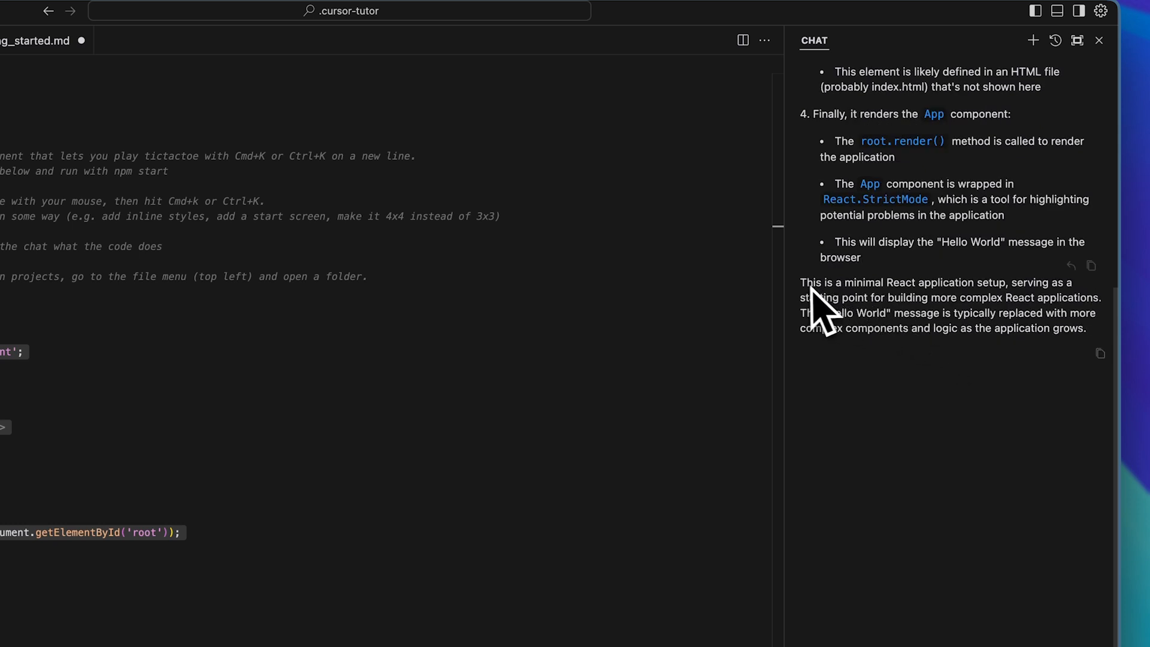
drag(801, 282, 991, 283)
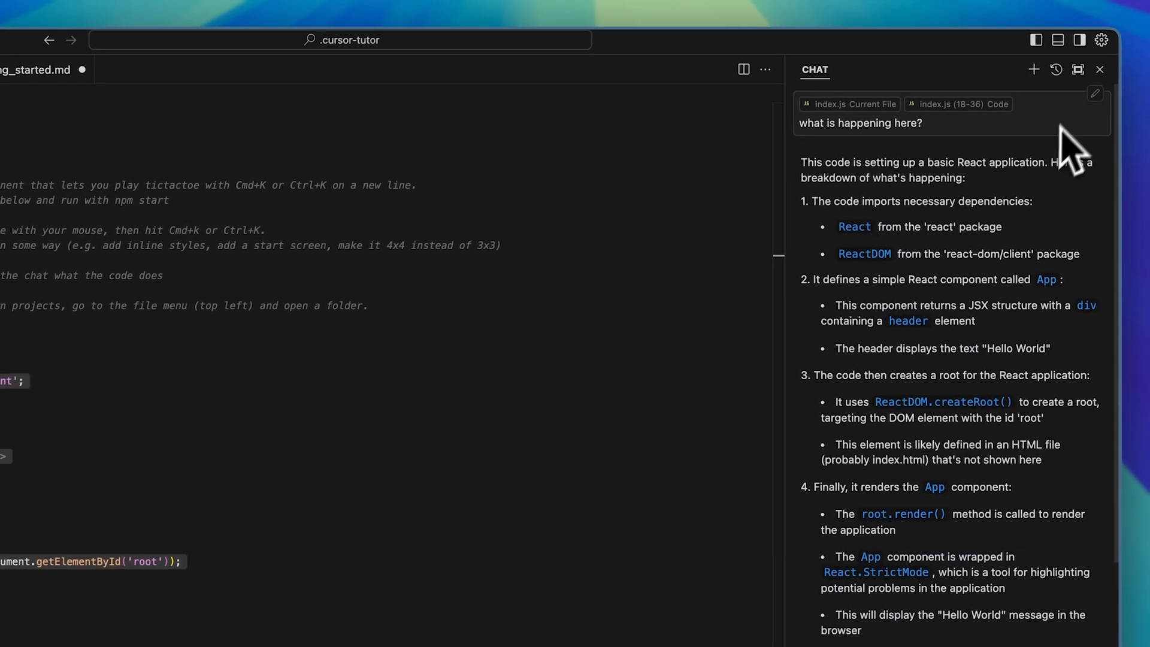
click(1100, 70)
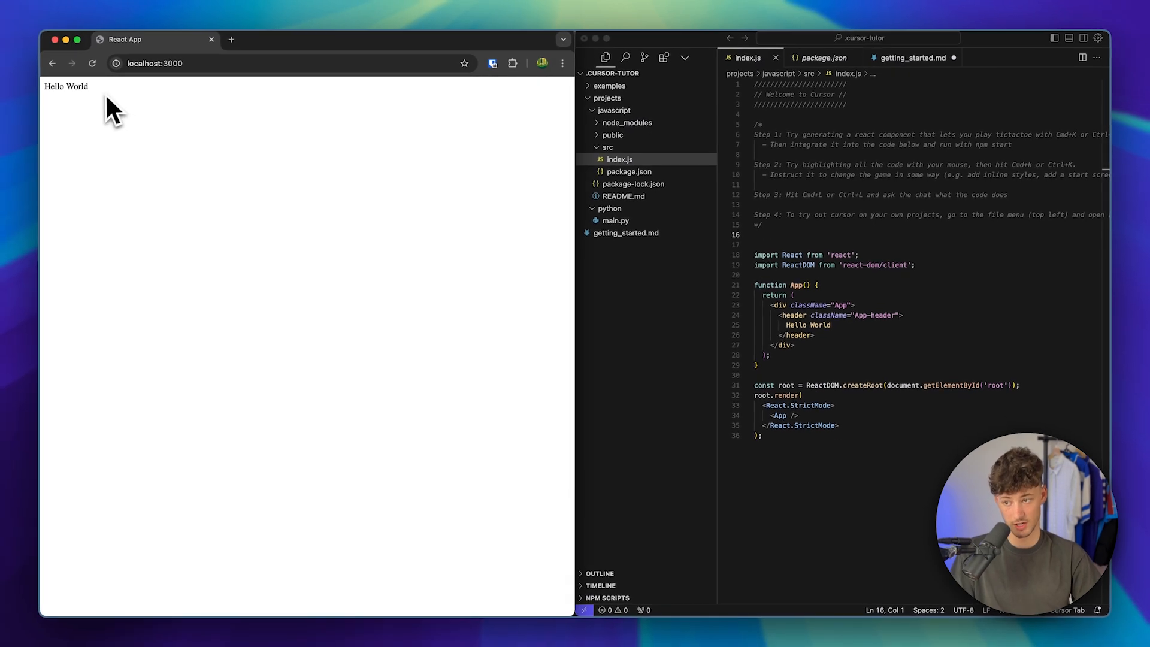
Attach the selected index.js code to chat and request 'change the font to inter'
scroll(down, 3)
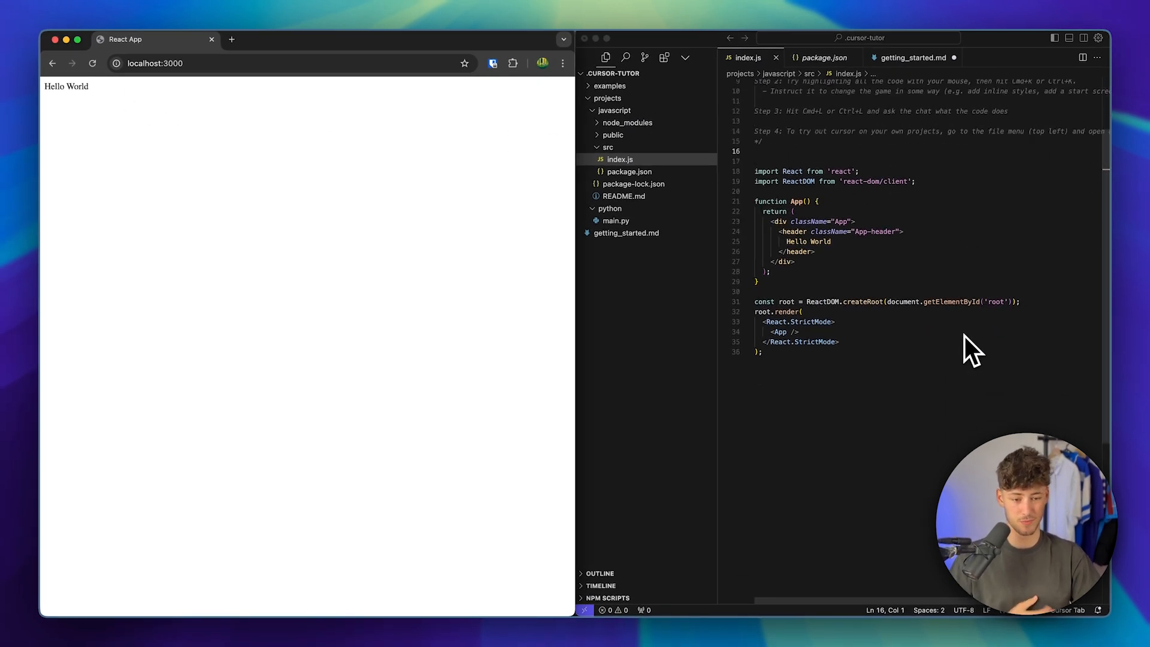
mouse_move(470, 301)
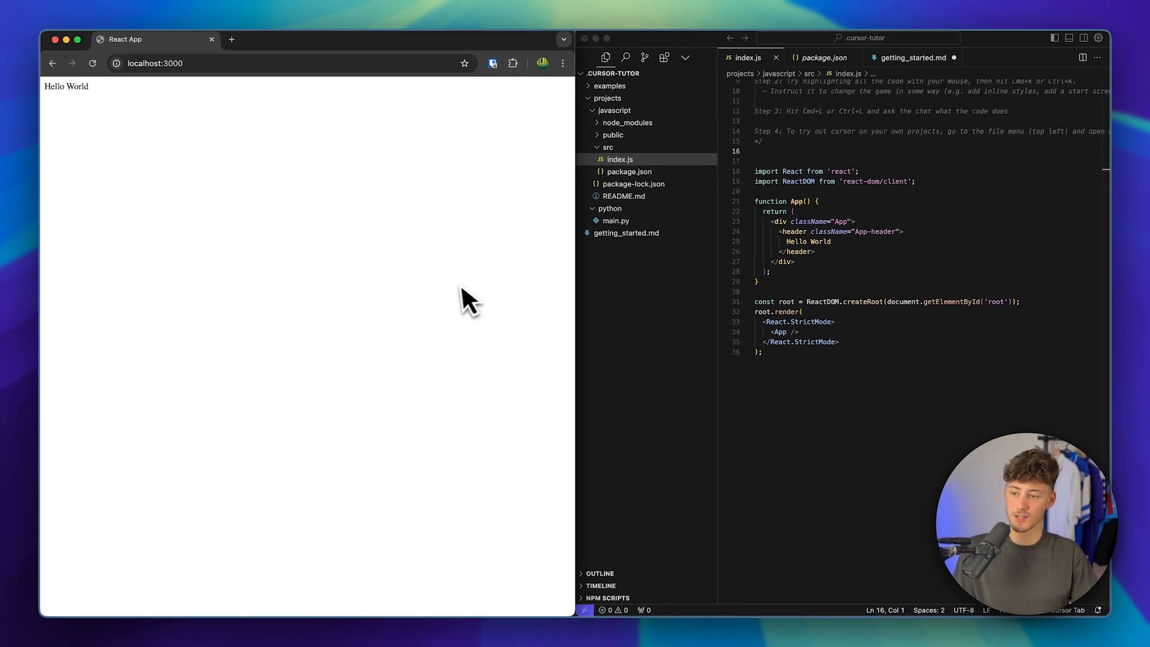
mouse_move(285, 178)
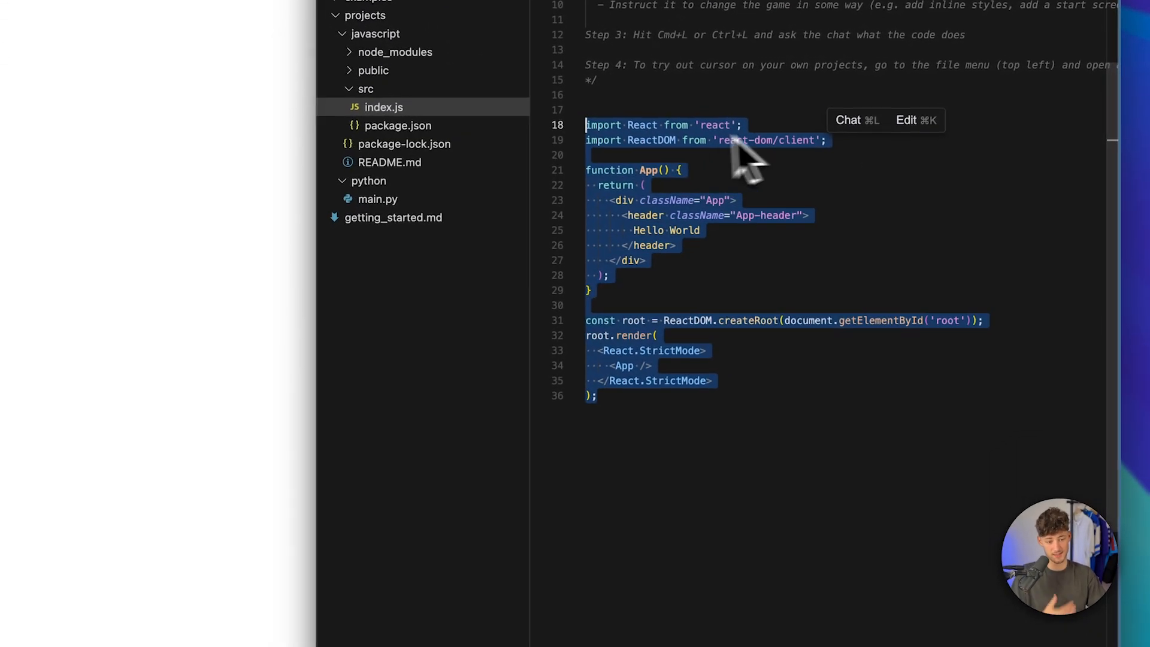
click(848, 120)
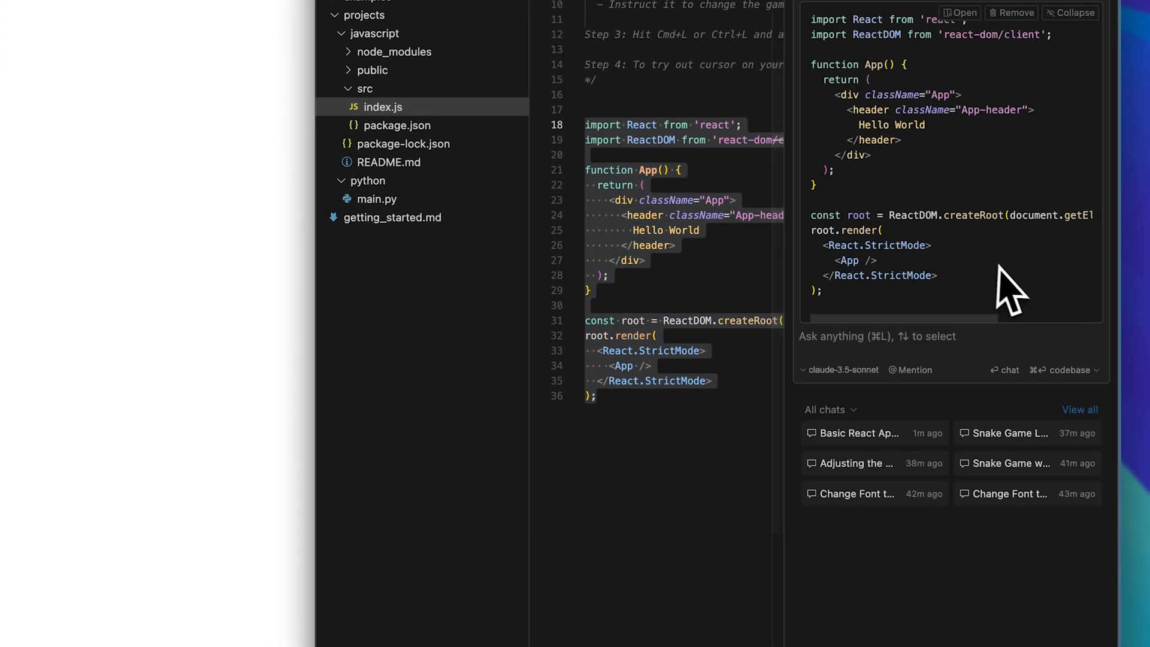
text(change the font to inter)
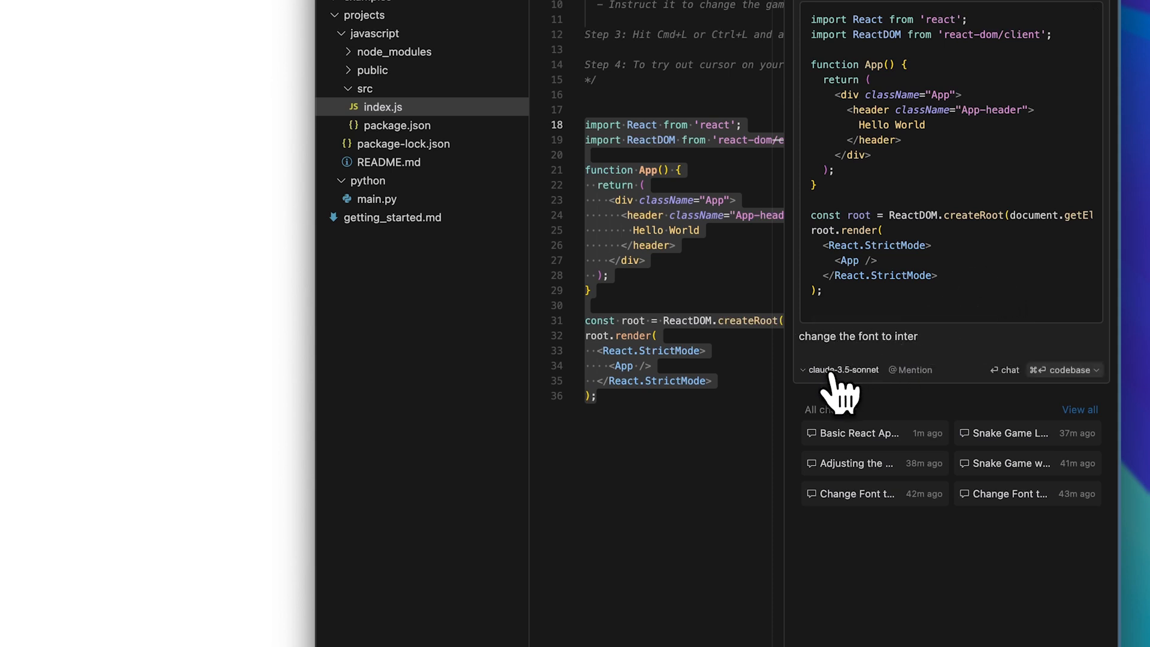
click(841, 370)
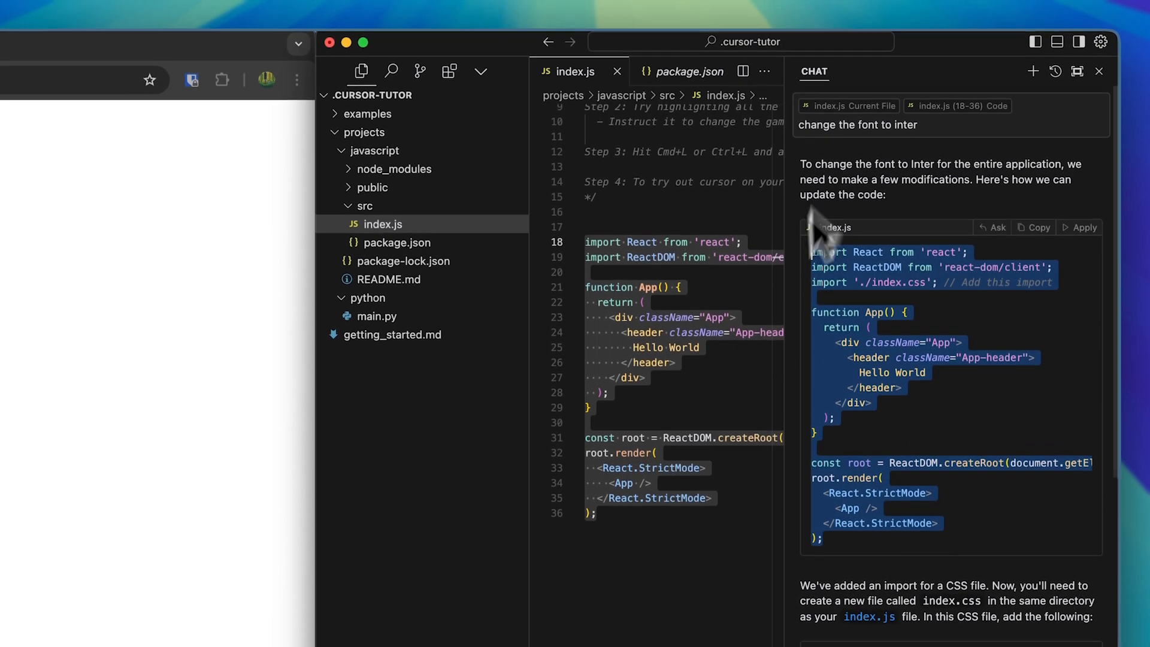
Apply the index.css import to index.js, create src/index.css and apply the Inter font rules
click(1081, 228)
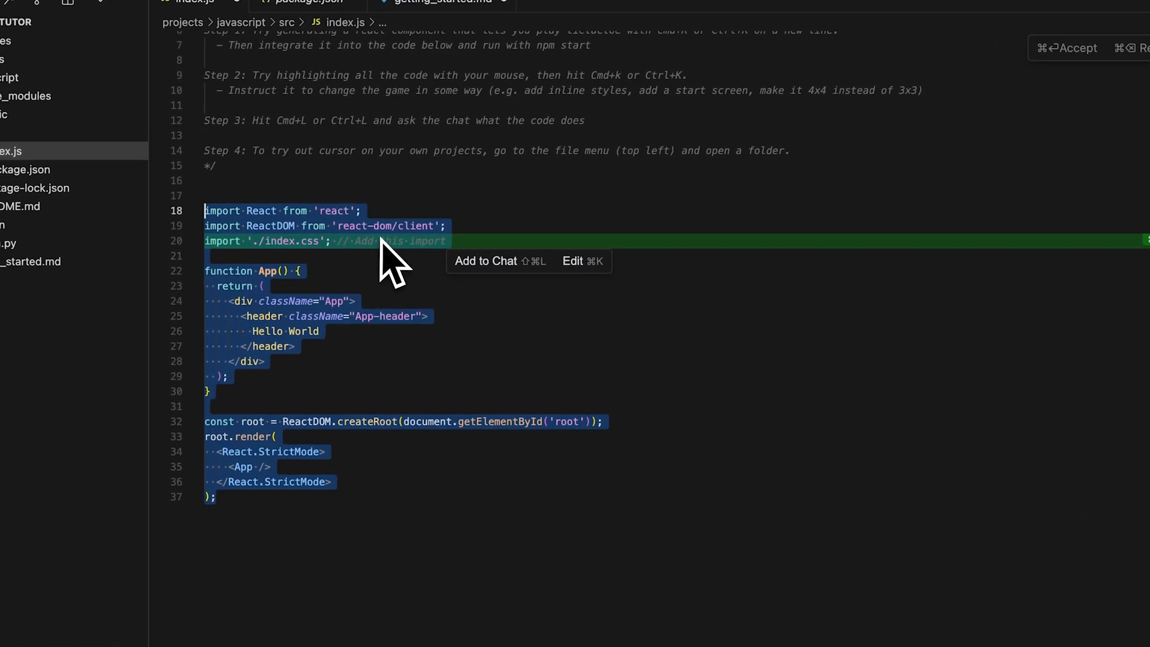
mouse_move(432, 279)
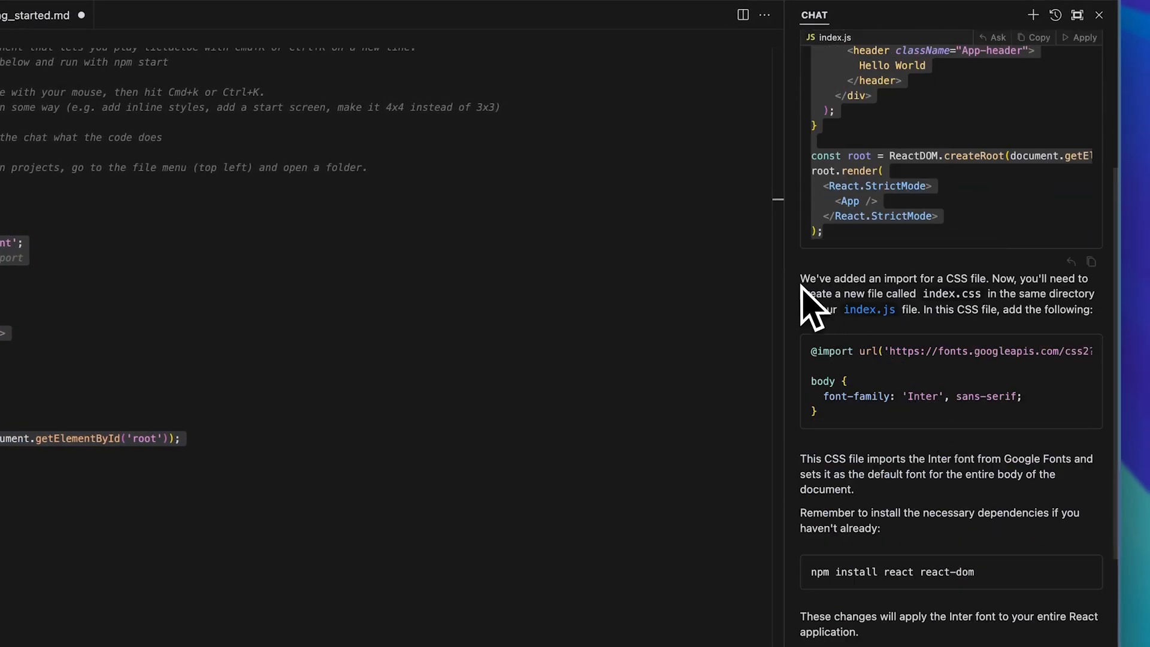
mouse_move(992, 294)
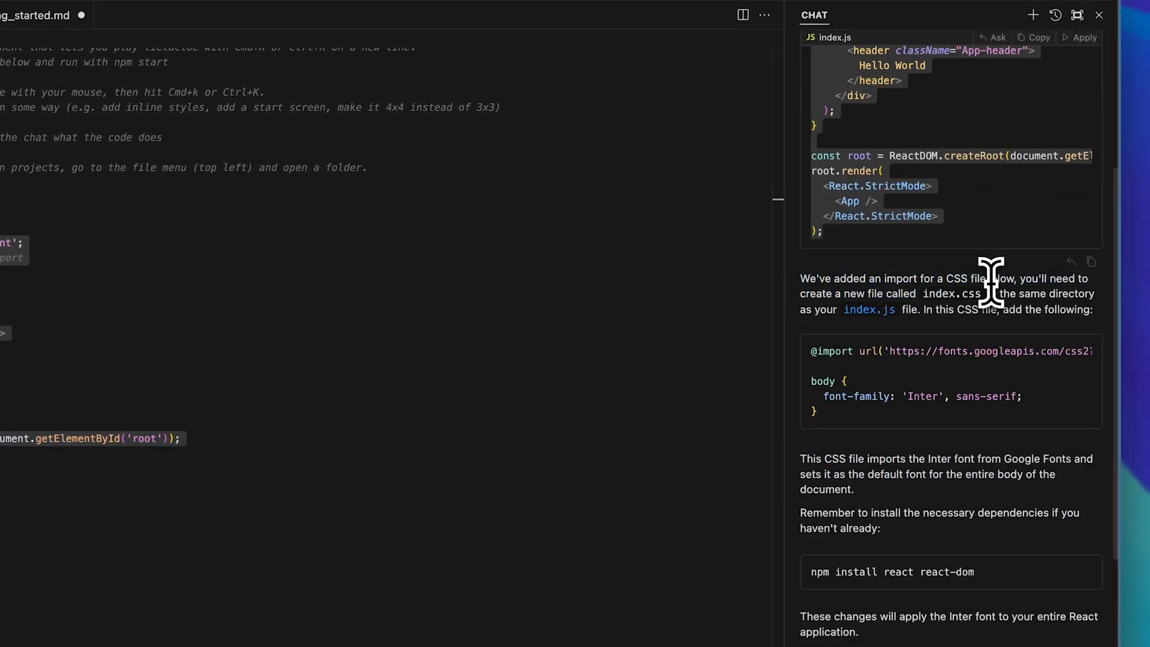
mouse_move(939, 323)
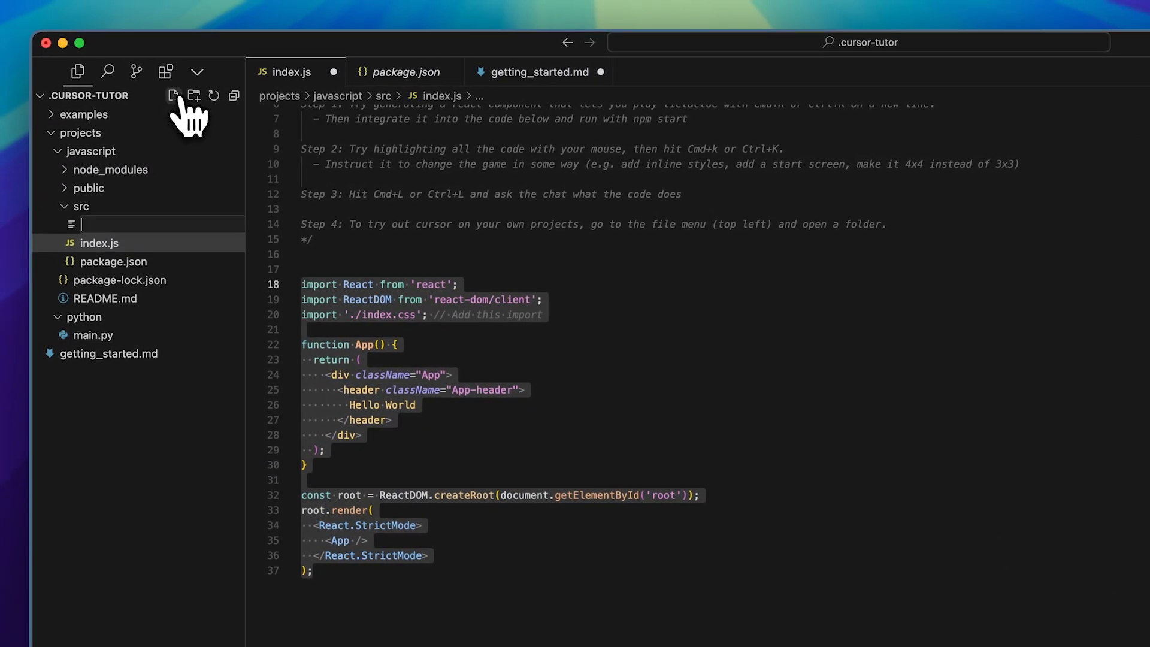
text(index.)
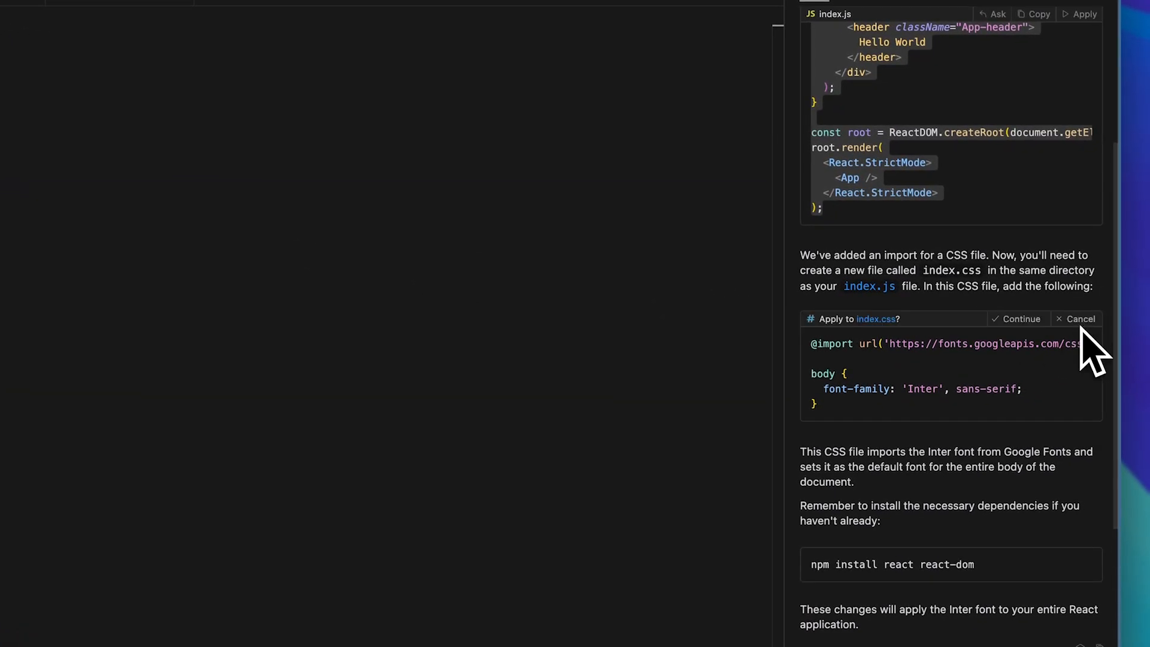
click(1020, 319)
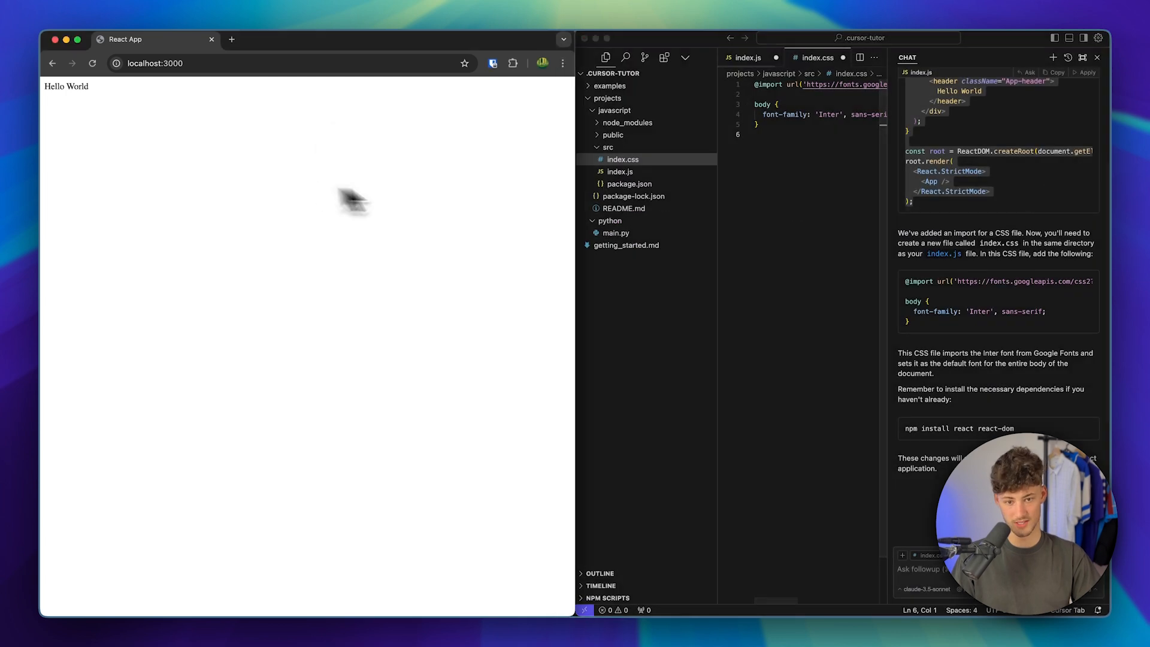
Save the files so localhost shows Hello World rendered in Inter
click(620, 171)
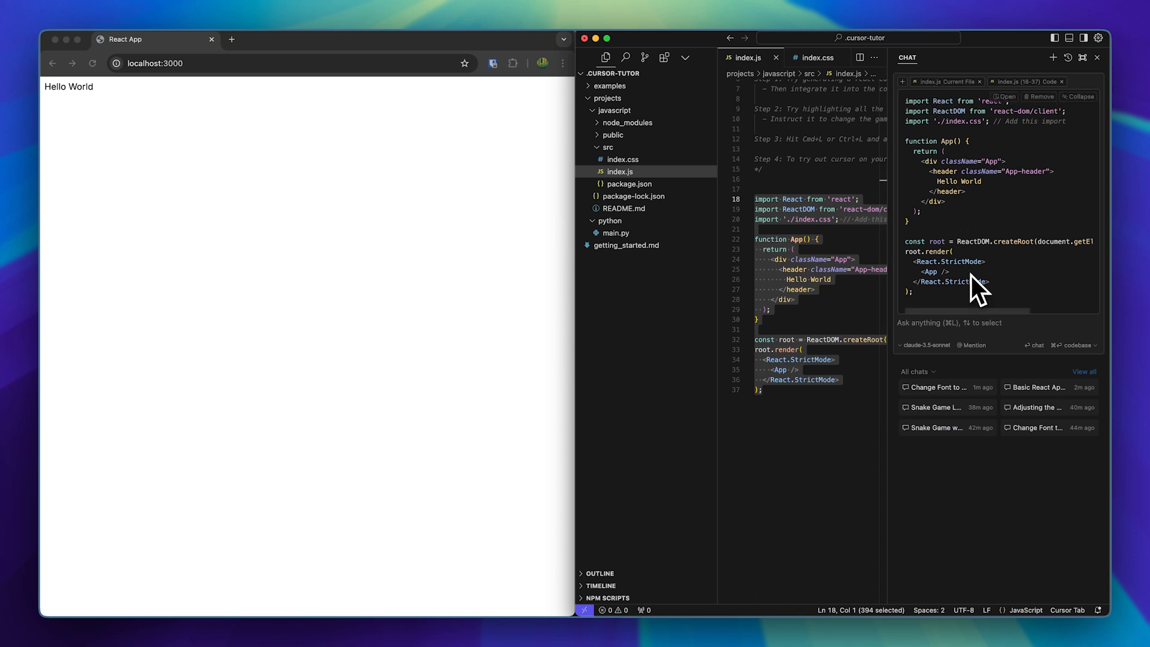
Send the chat request for an 8-bit snake game with high score, round black button and Inter font
text(create)
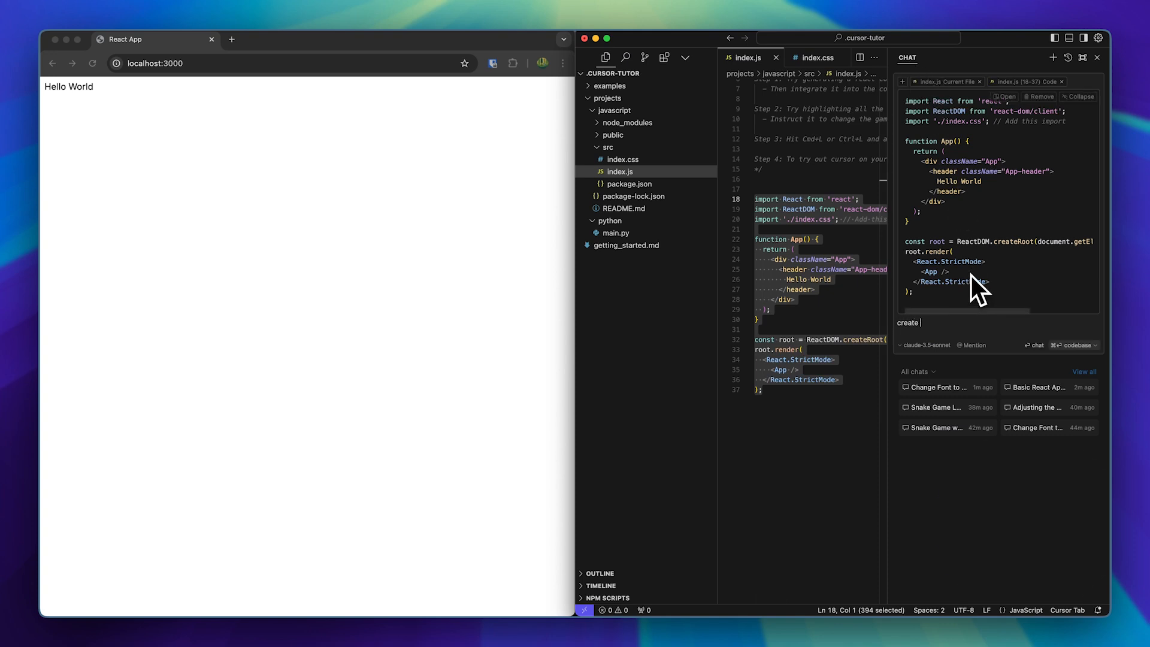
text(a snake game)
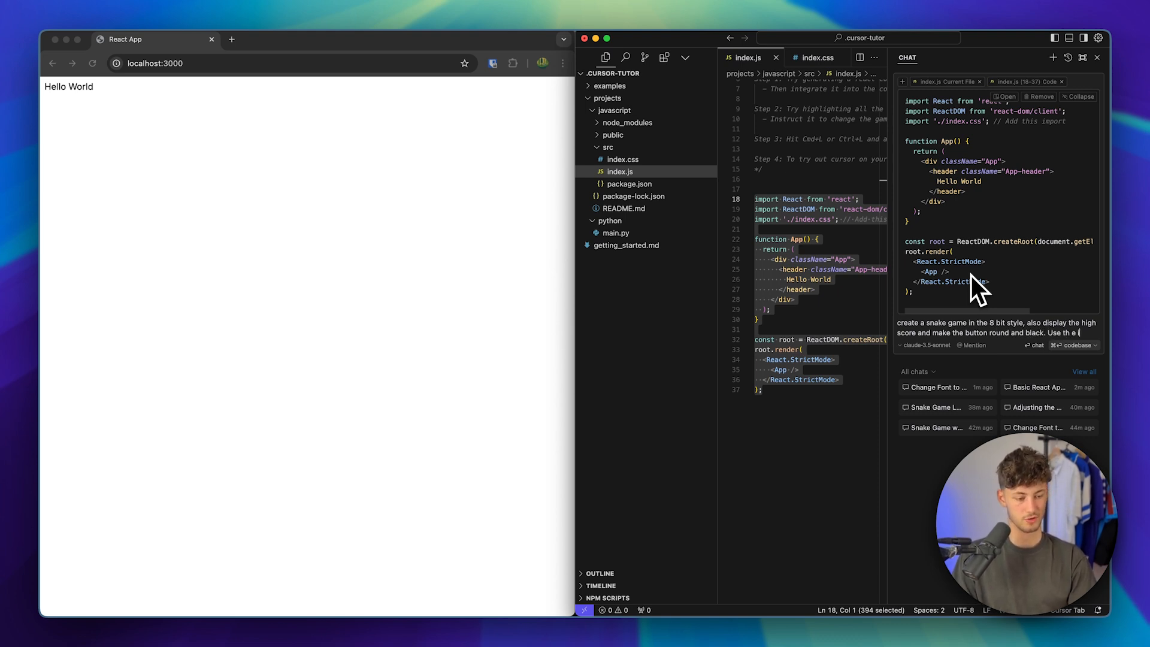
text(font)
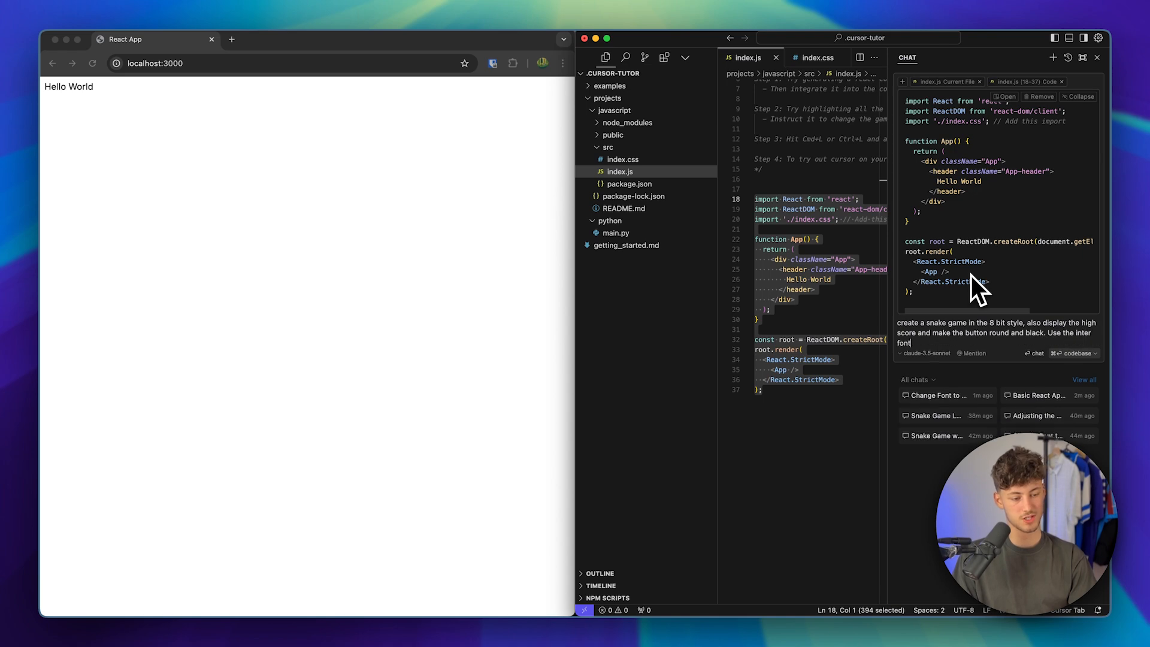
click(1034, 352)
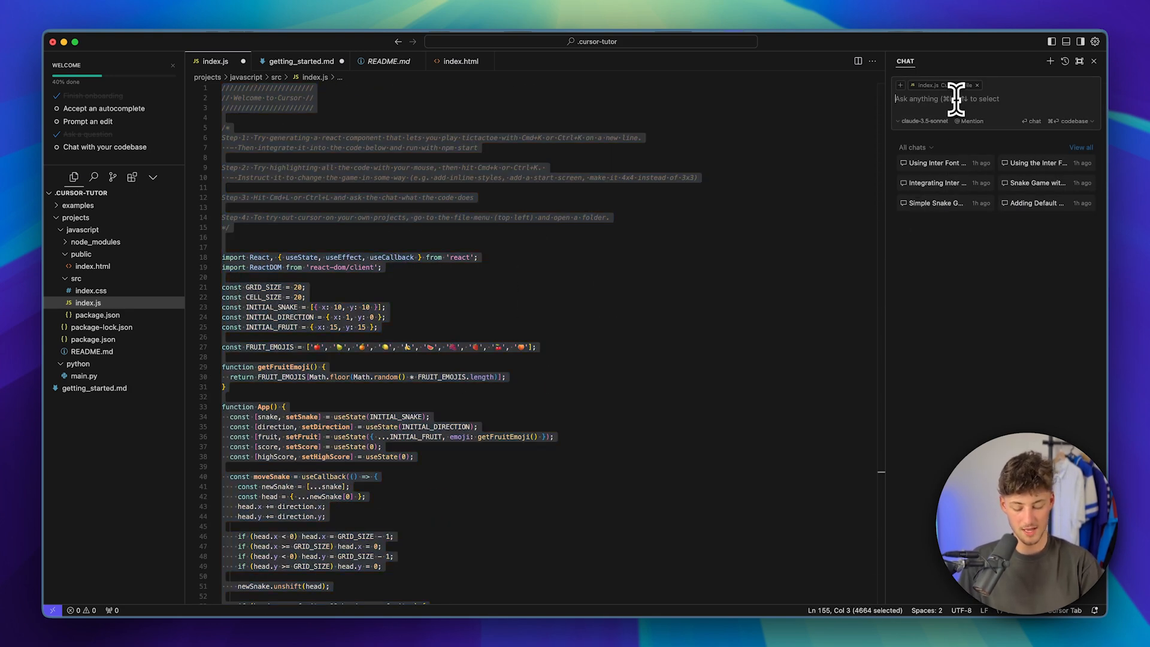
Ask the chat to end the game whenever the snake touches itself and receive gameOver code changes
text(make it so that)
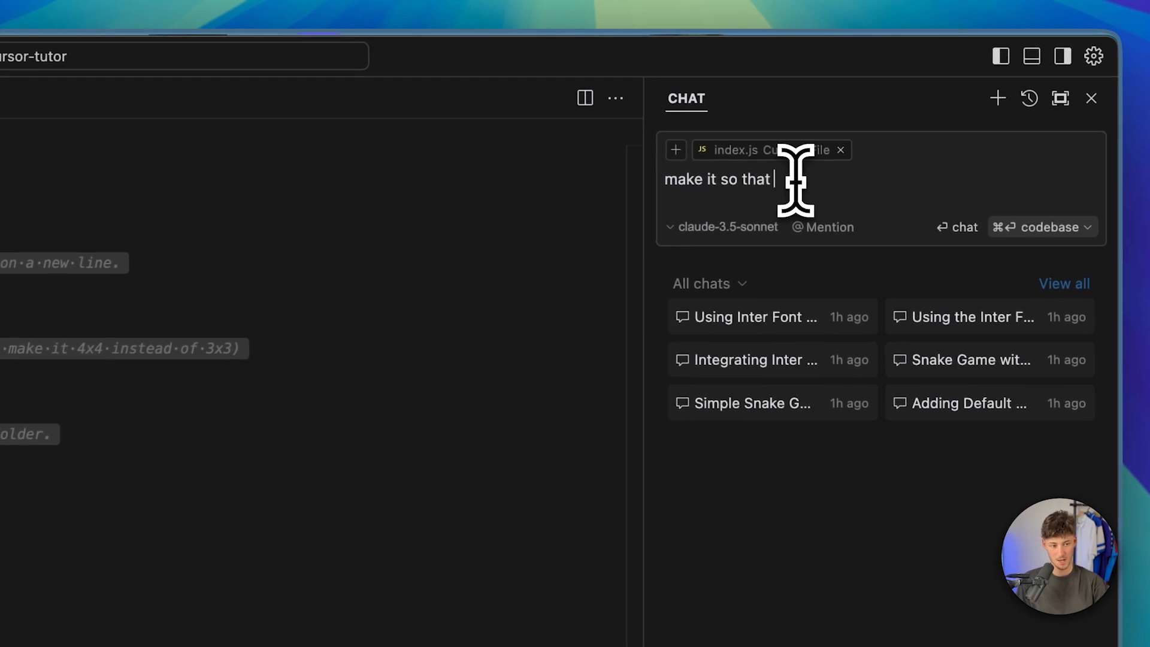
text(whenever the snake touches itself the game ends)
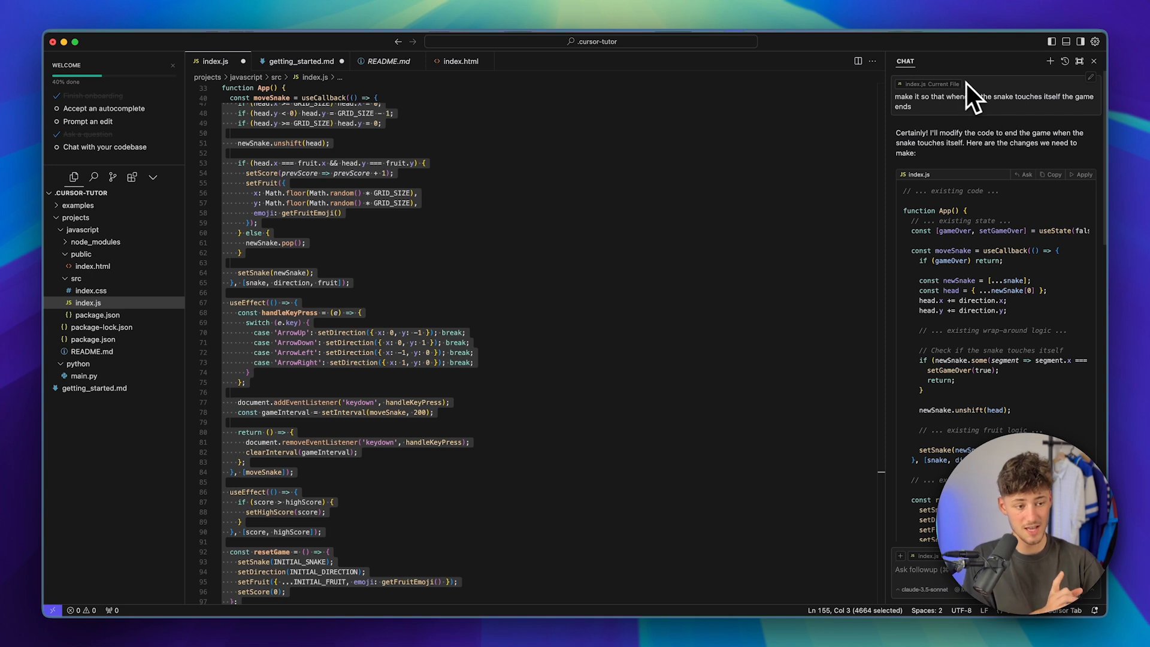
mouse_move(1094, 79)
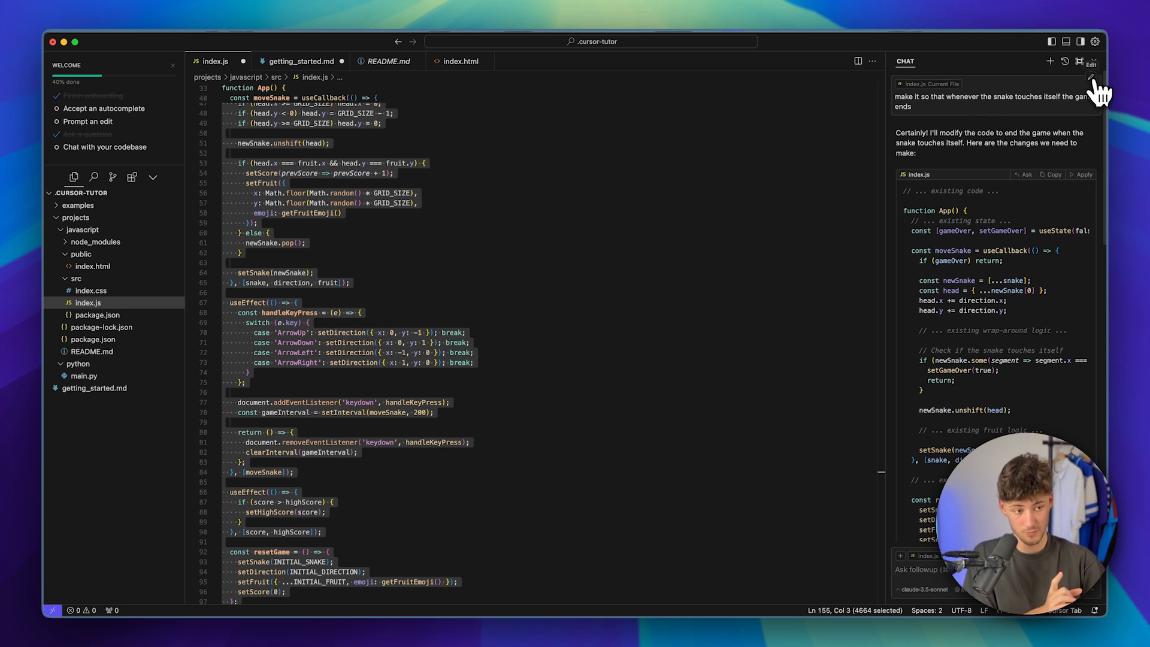
click(902, 84)
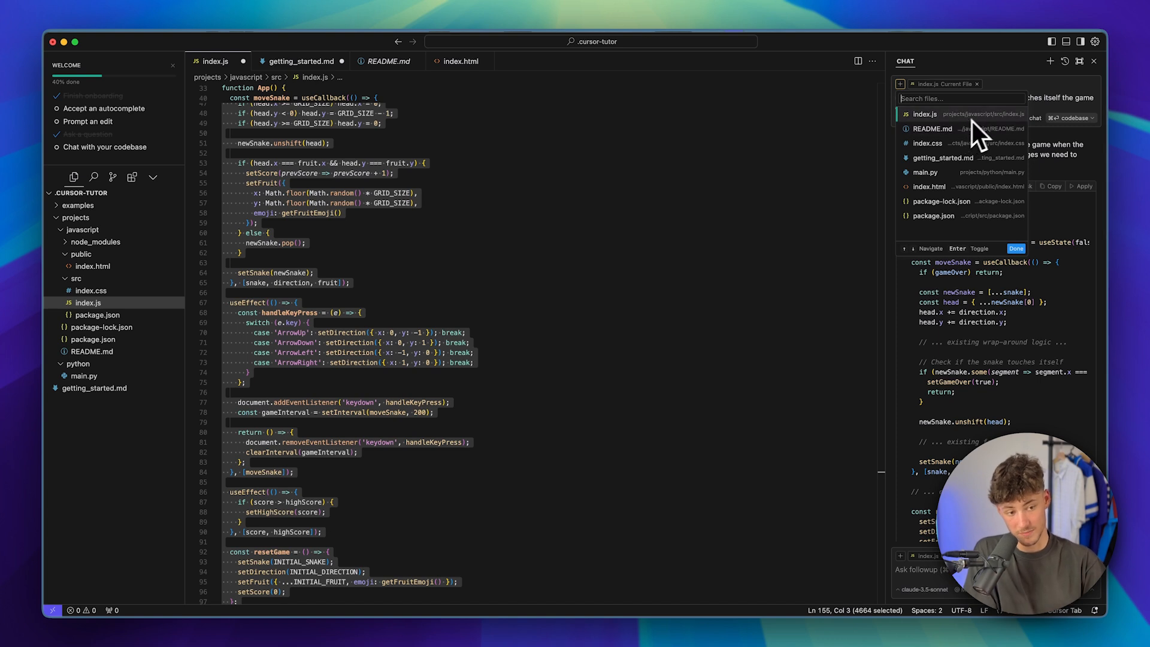
mouse_move(994, 132)
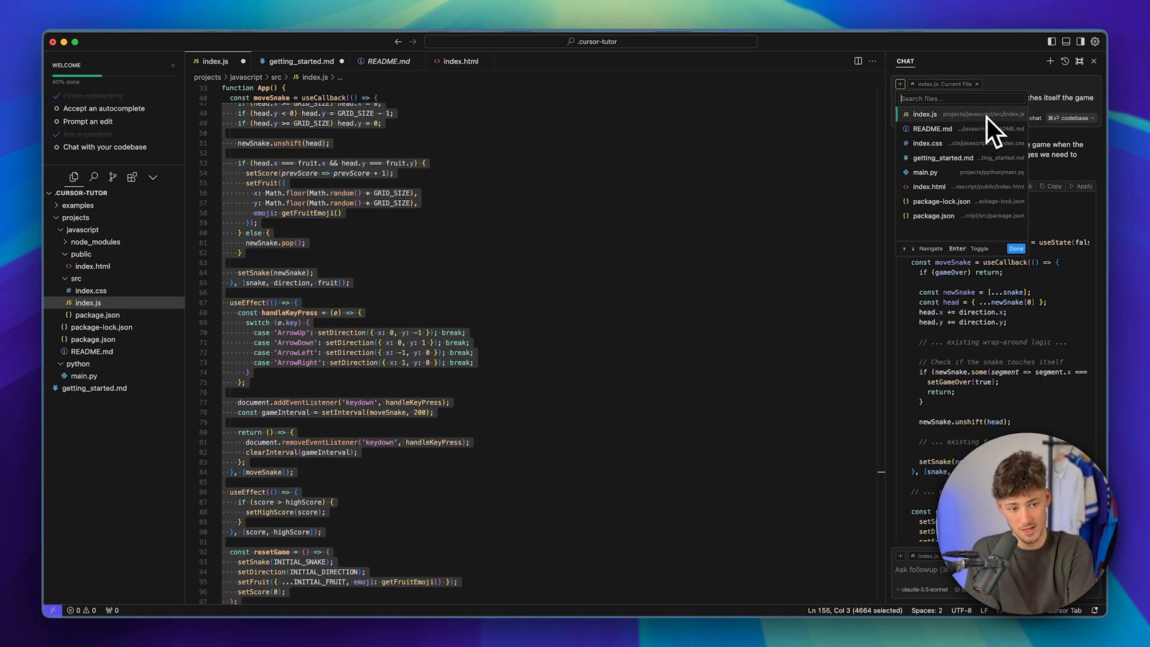
mouse_move(946, 154)
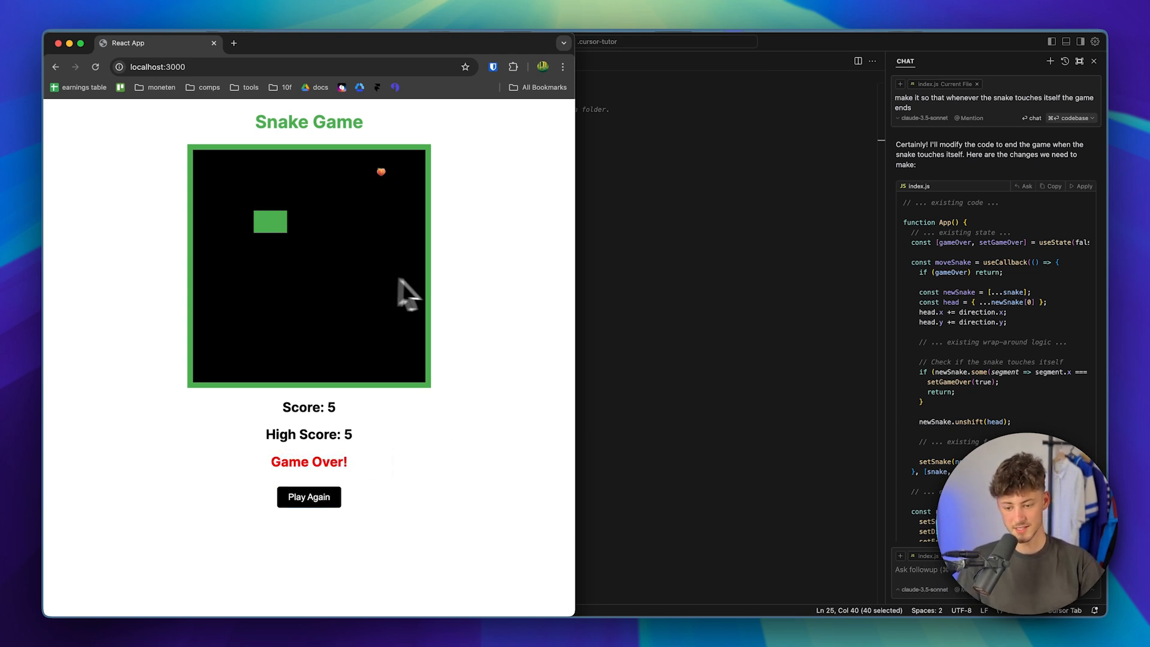
mouse_move(432, 293)
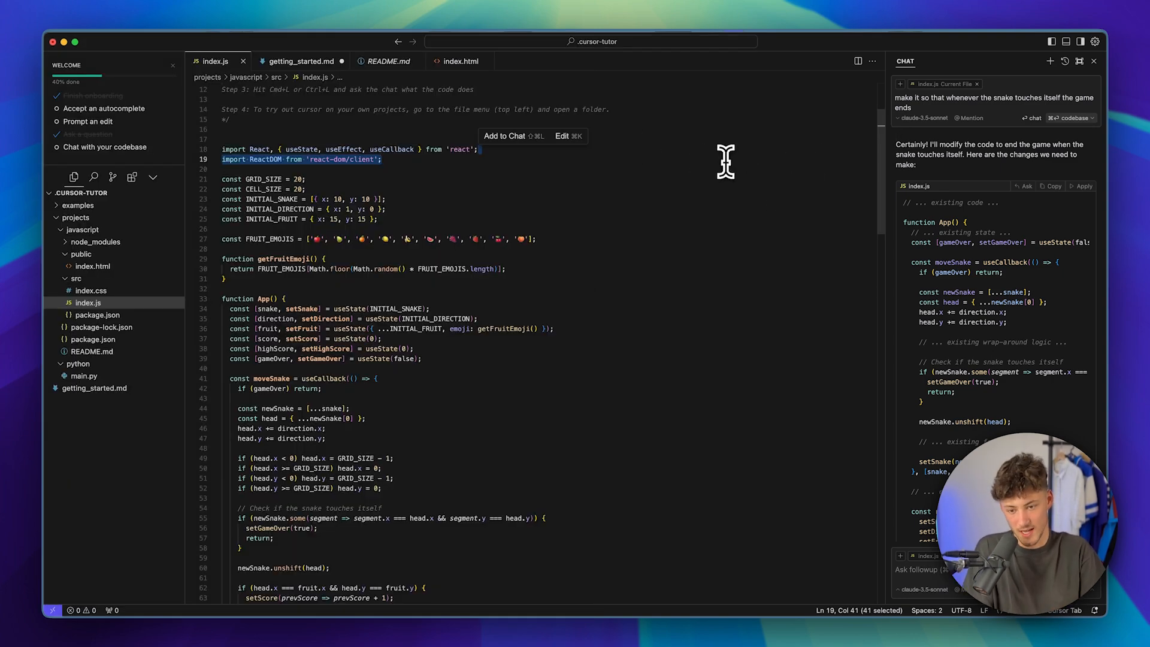
Scroll through index.js to the new self-collision check that sets gameOver
scroll(down, 3)
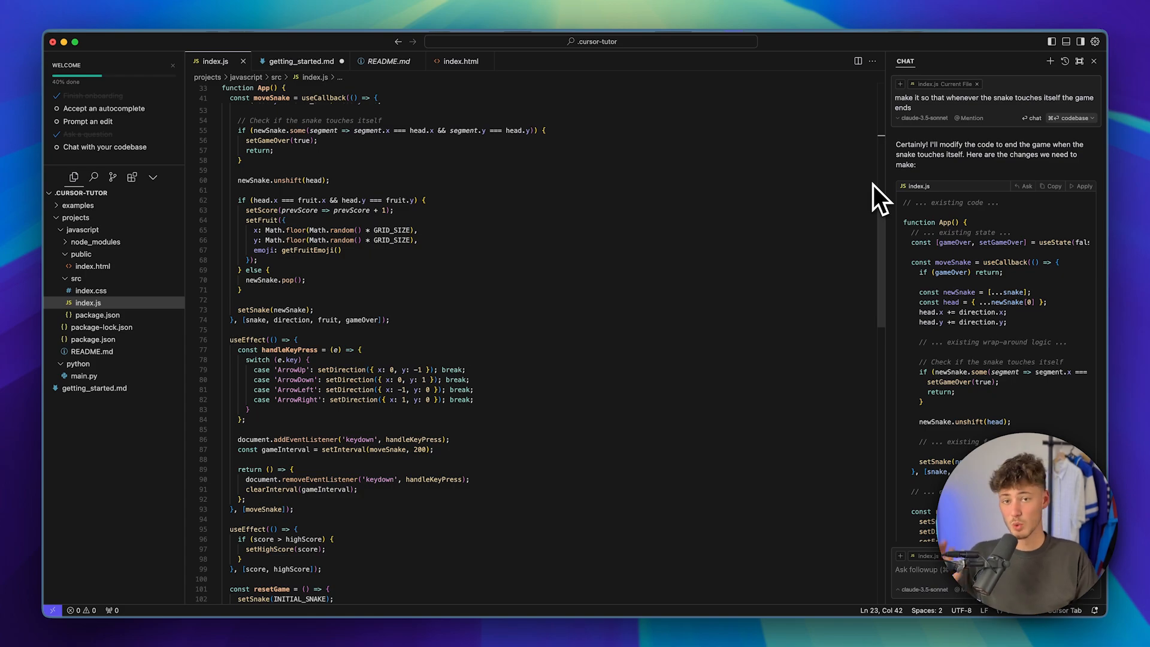